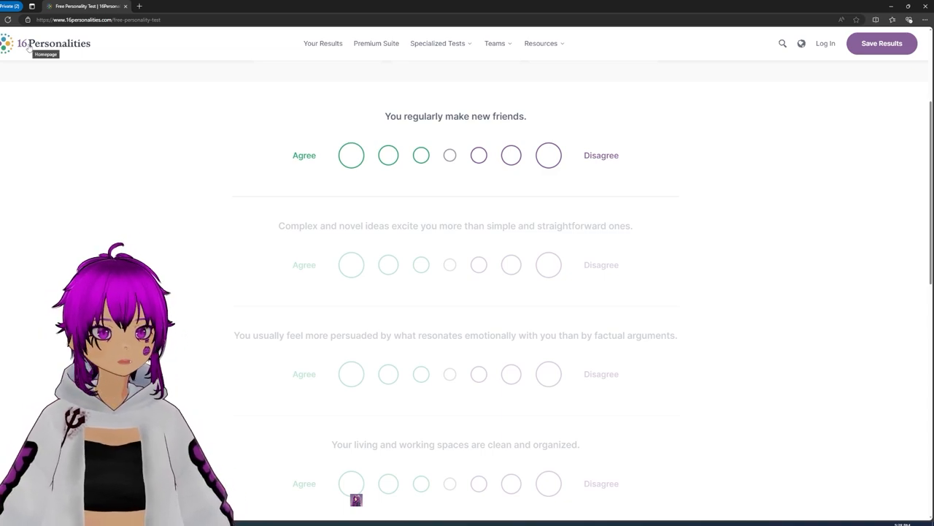
Answer all first-page statements: agree on making friends, through slightly agreeing networking is daunting.
click(388, 155)
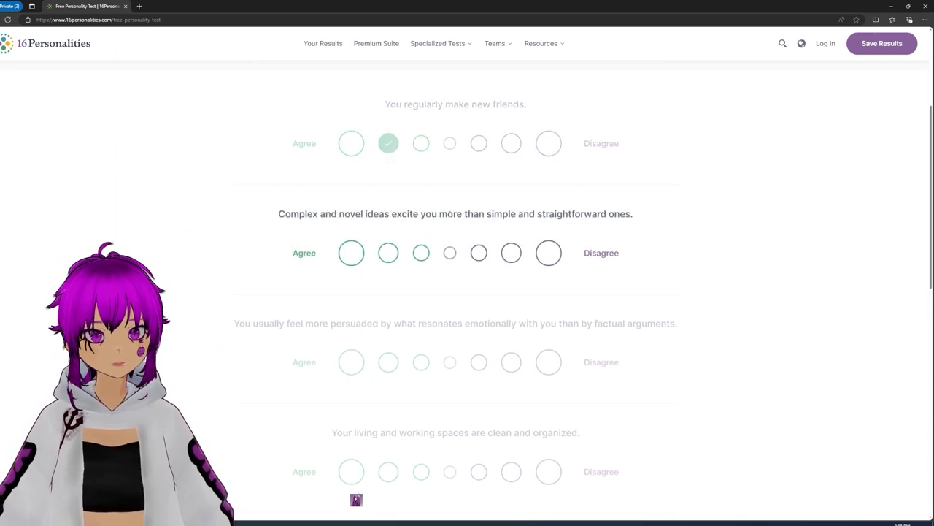
click(511, 253)
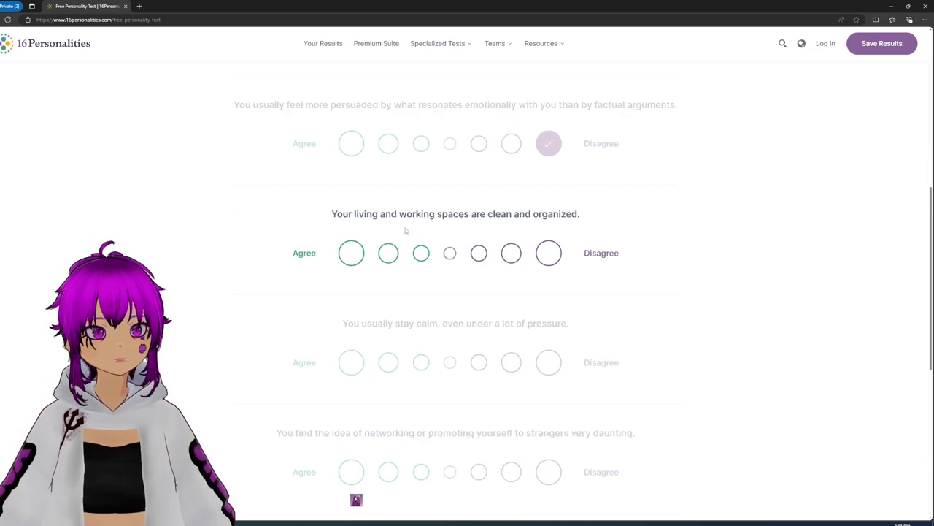
click(351, 253)
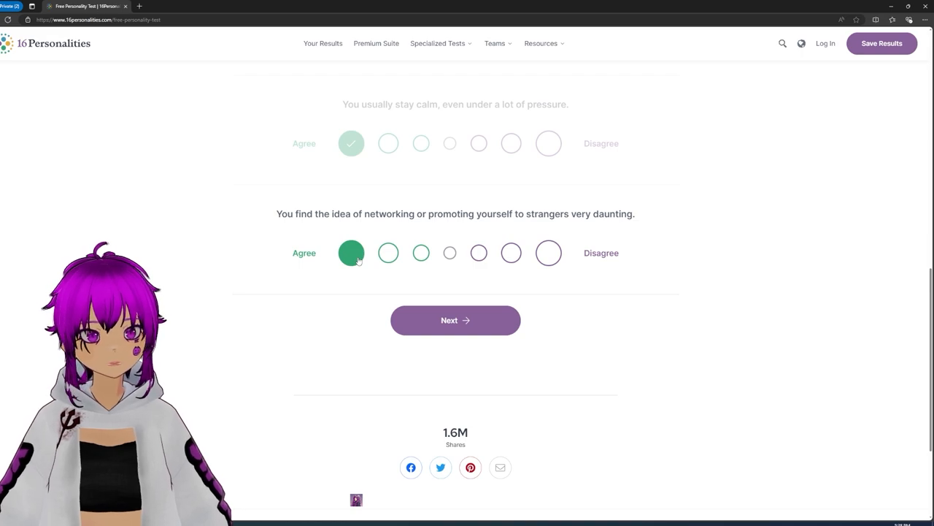
click(351, 252)
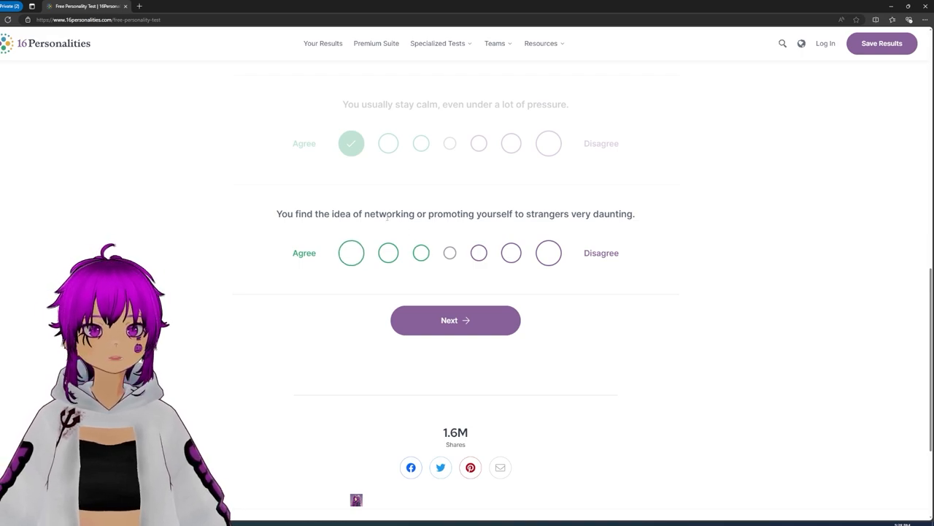
click(421, 253)
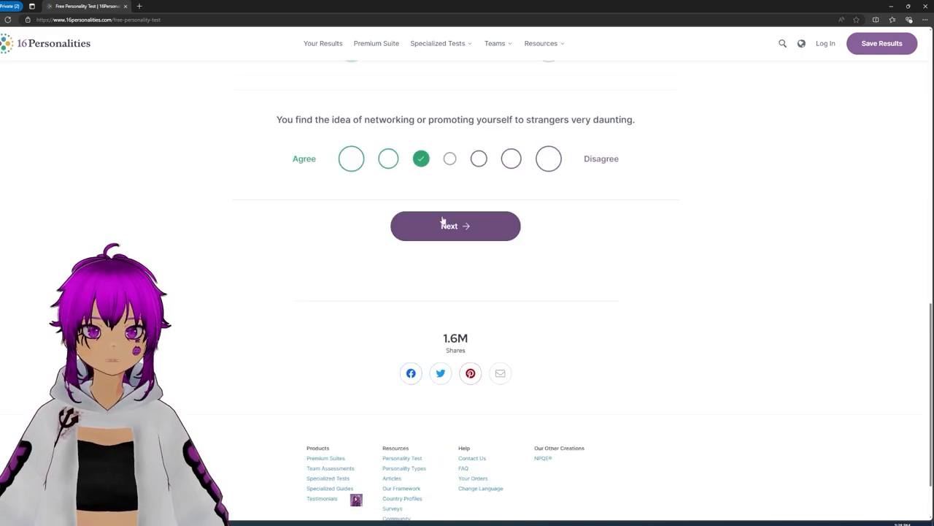
Advance to the 10% page; strongly agree on finishing before deadlines, disagree that stories beat data.
click(455, 225)
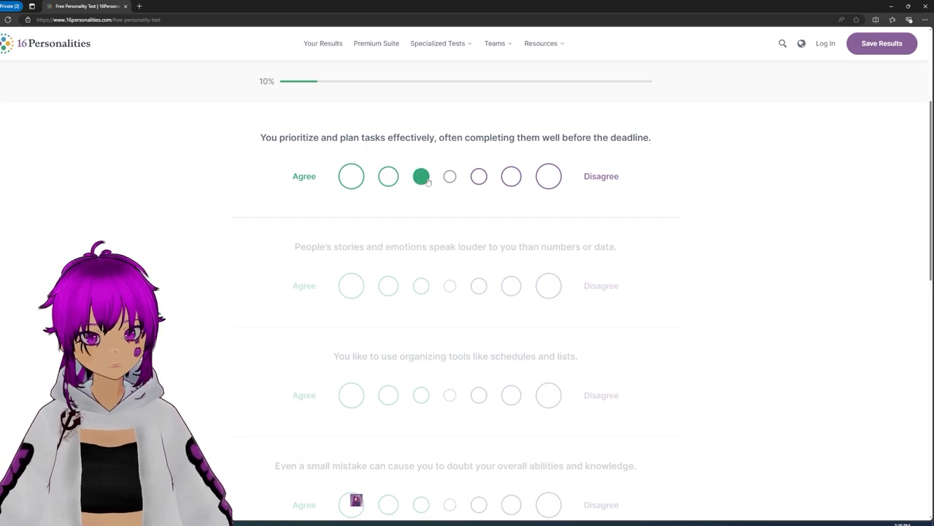
click(351, 176)
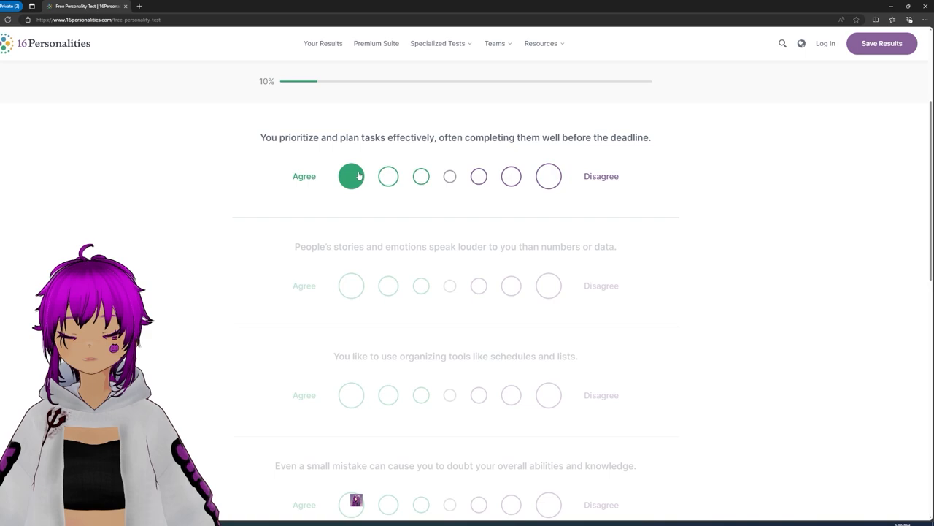
click(351, 176)
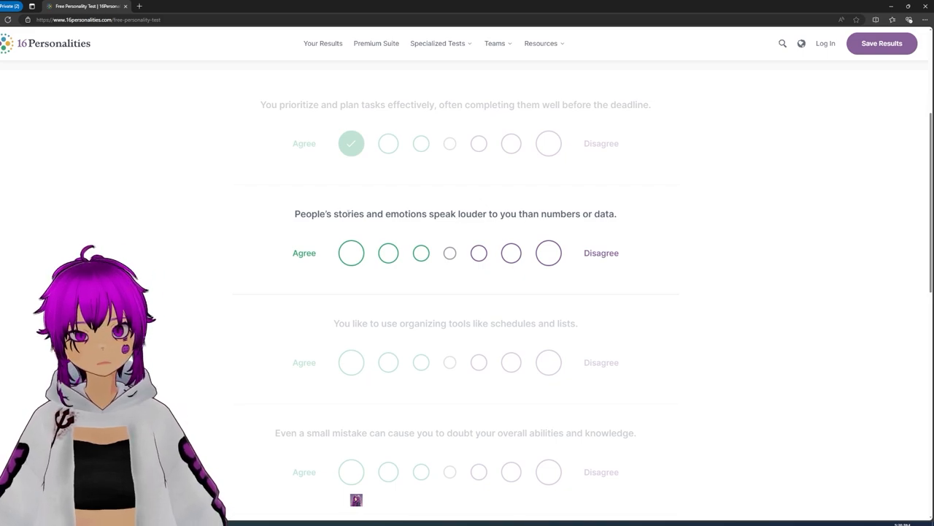
click(511, 253)
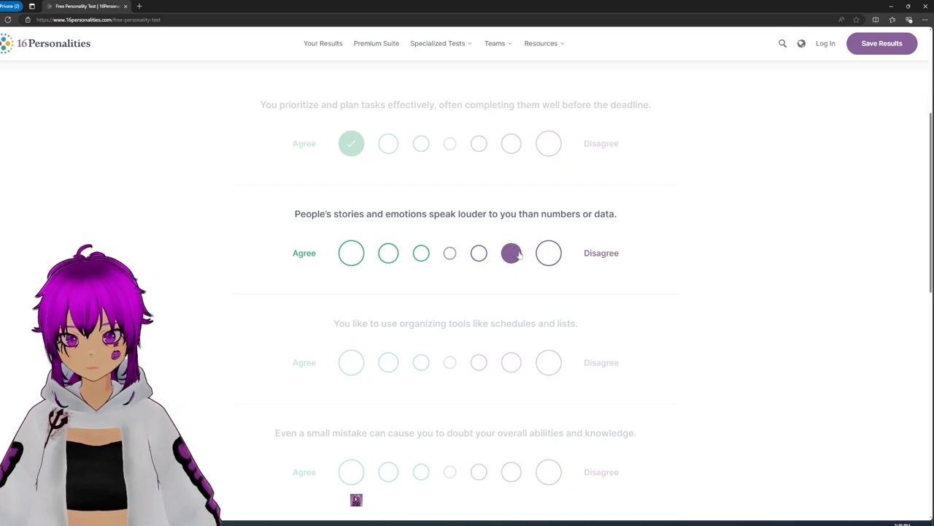
click(511, 253)
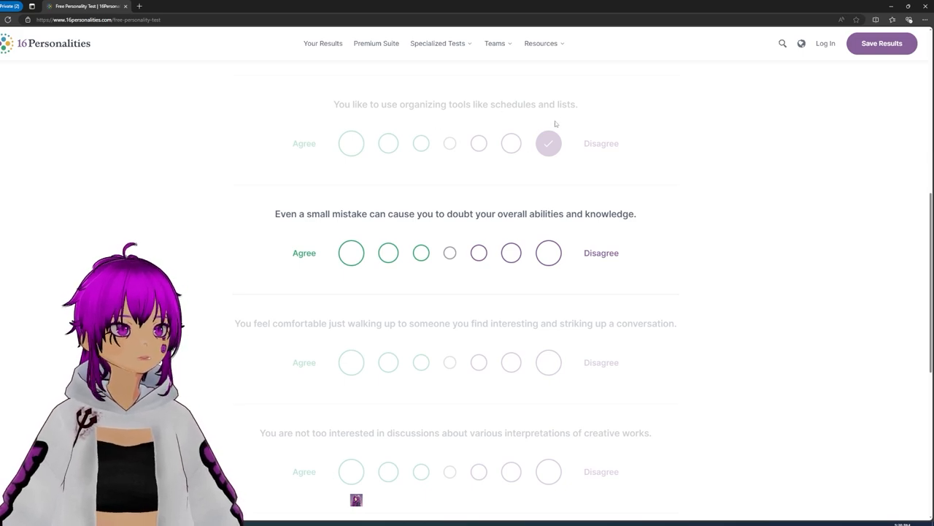
Agree that starting conversations with strangers is comfortable and answer the creative-works statement.
click(540, 44)
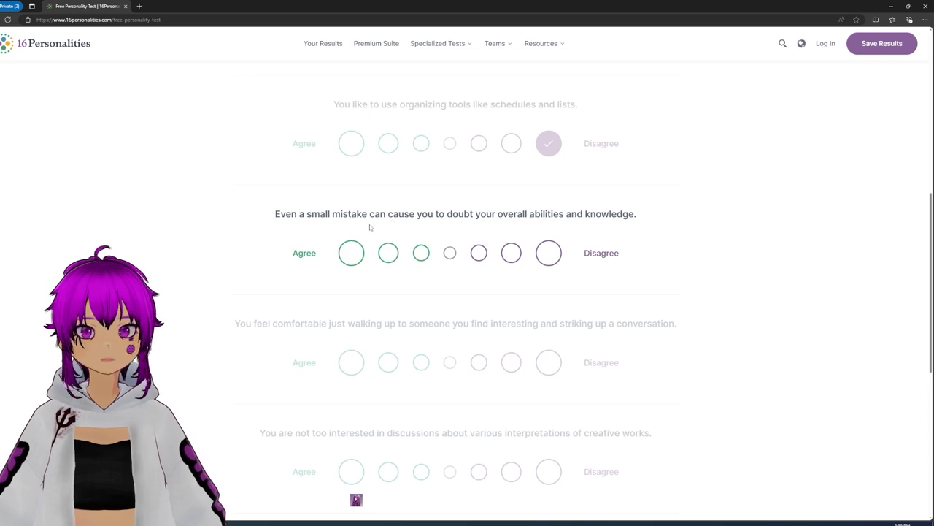
scroll(down, 3)
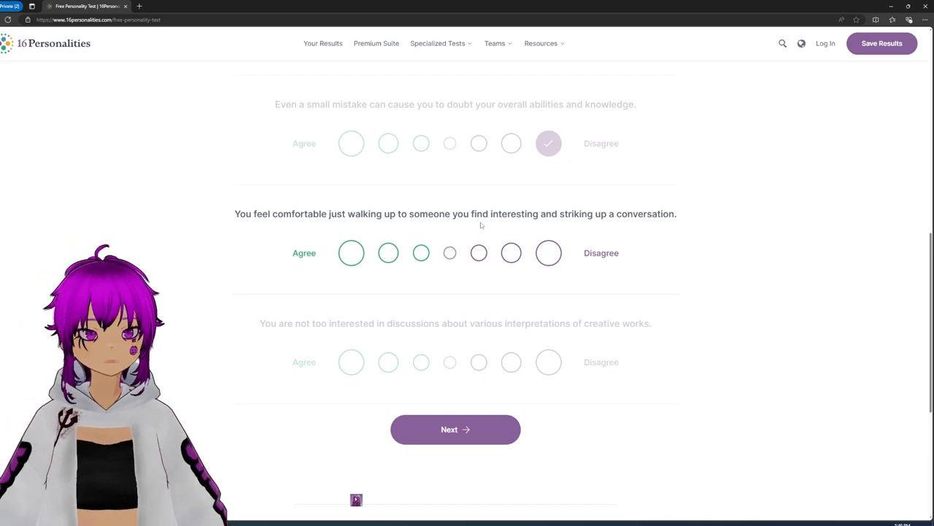
click(388, 143)
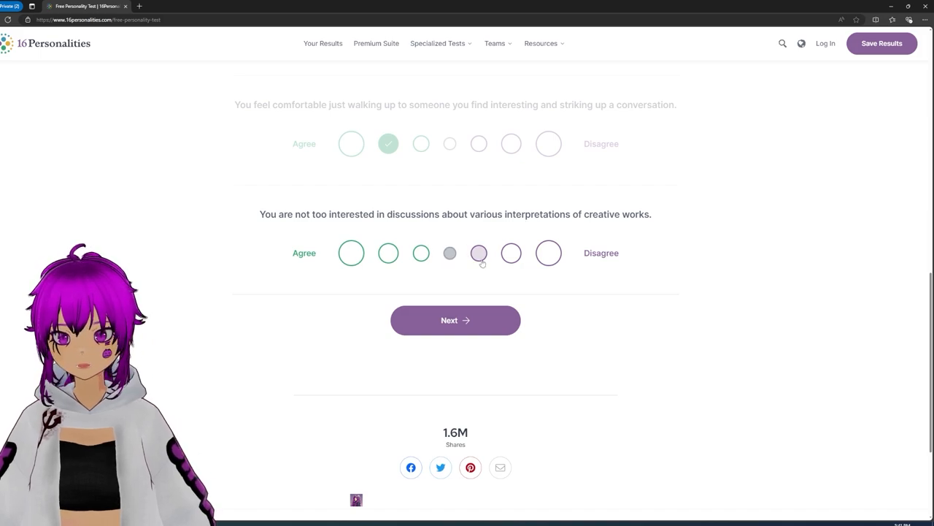
click(479, 253)
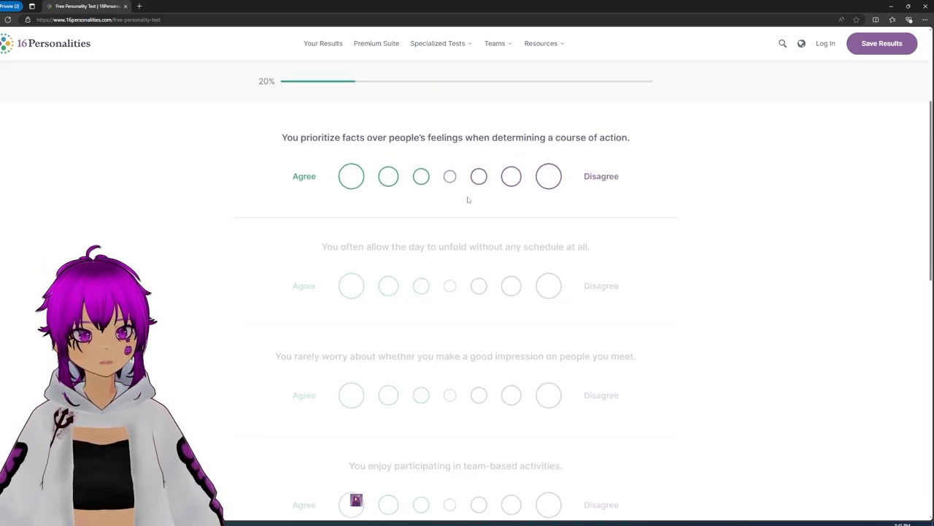
Answer facts-over-feelings, first impressions, team activities; strongly disagree on sensitivity over honesty; advance to 30%.
click(389, 176)
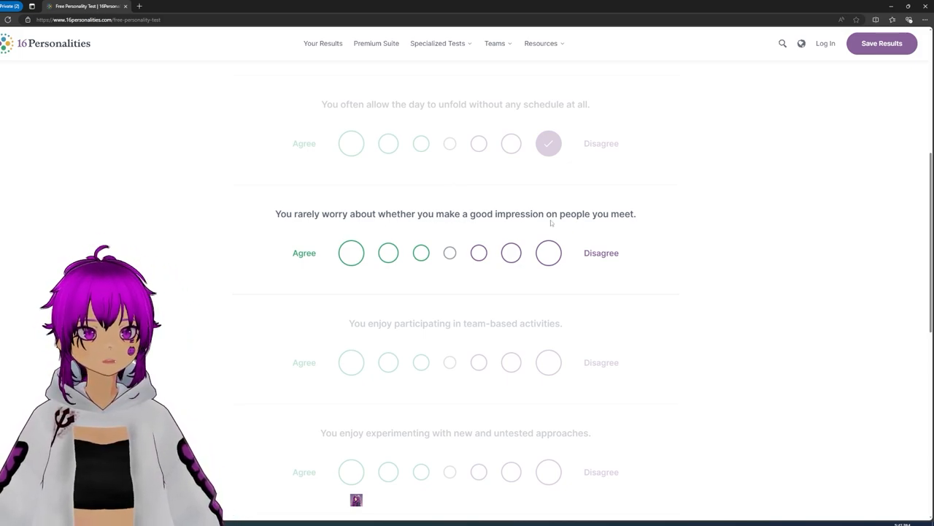
drag(566, 213, 636, 213)
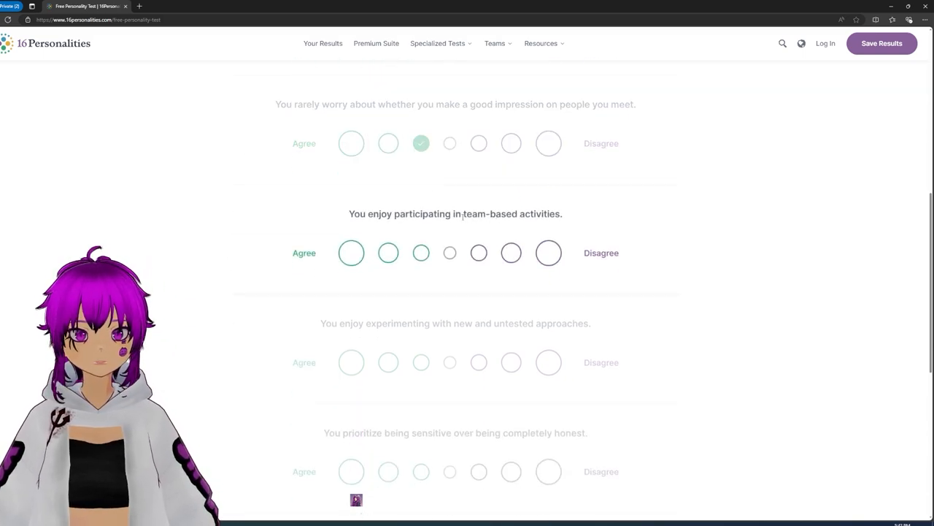
double_click(511, 213)
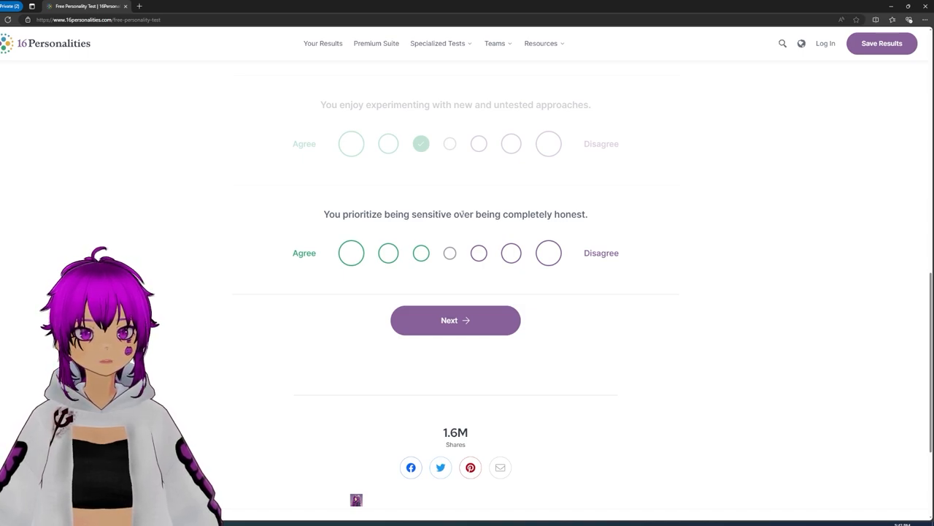
click(549, 253)
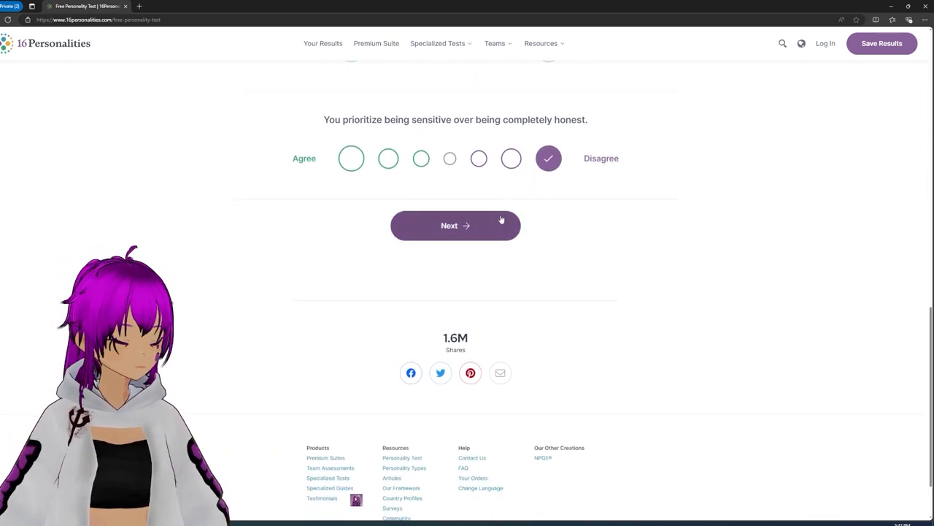
click(455, 225)
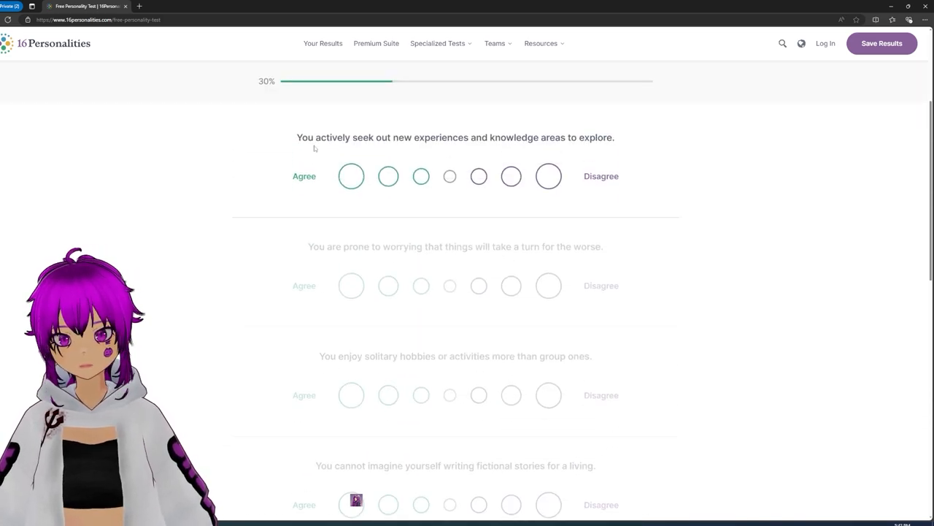
Agree on seeking new experiences and efficiency, strongly agree on doing chores before relaxing.
click(388, 175)
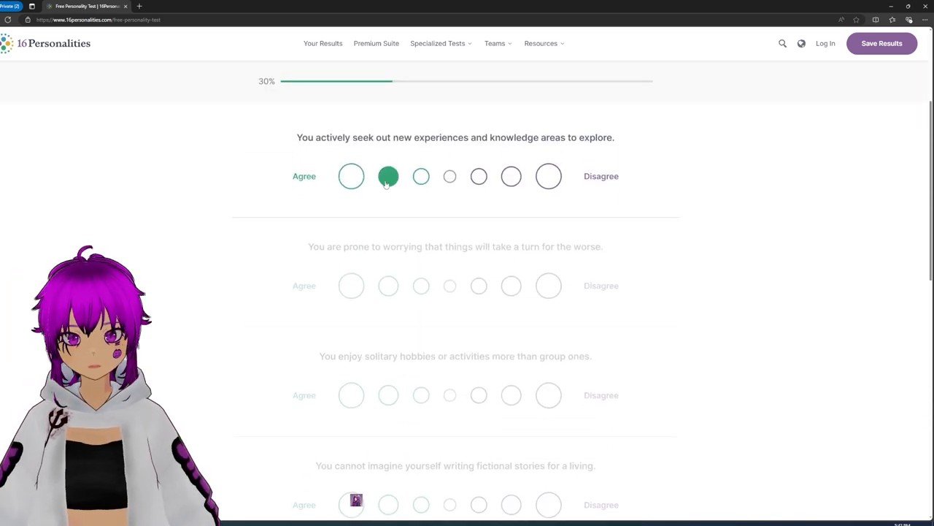
click(389, 175)
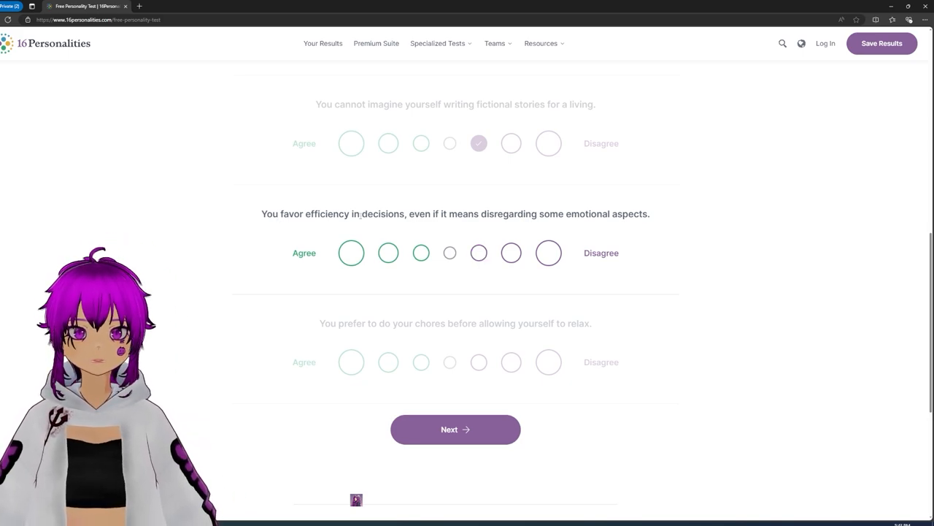
click(388, 253)
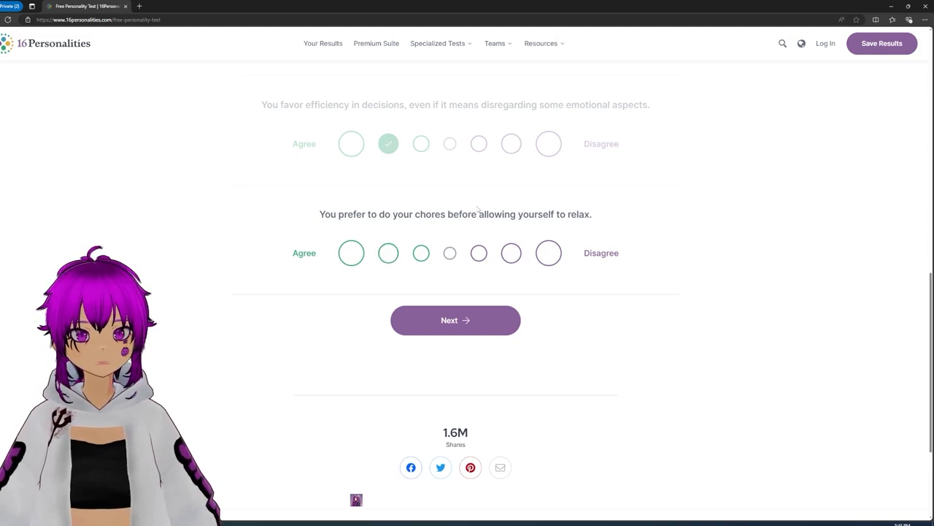
click(350, 252)
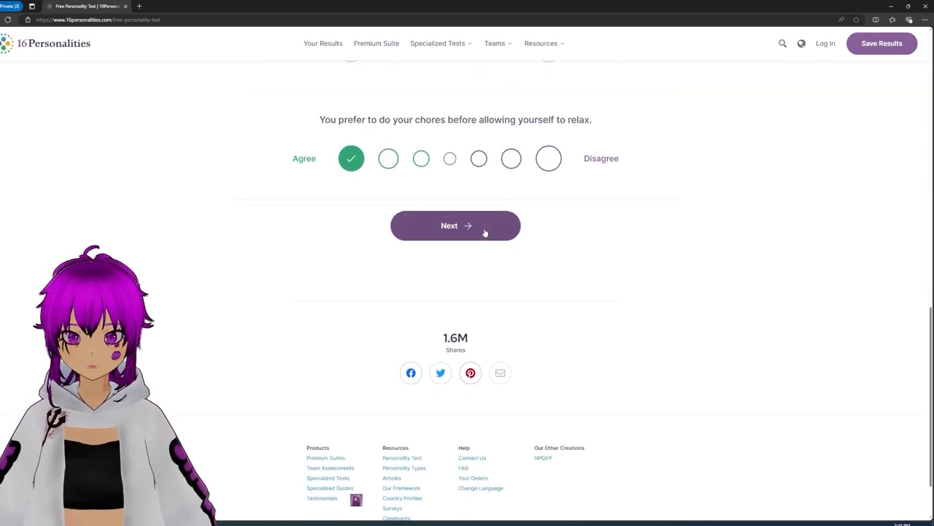
Advance to the 40% page; slightly agree on proving your point, strongly disagree on last-minute work.
click(455, 225)
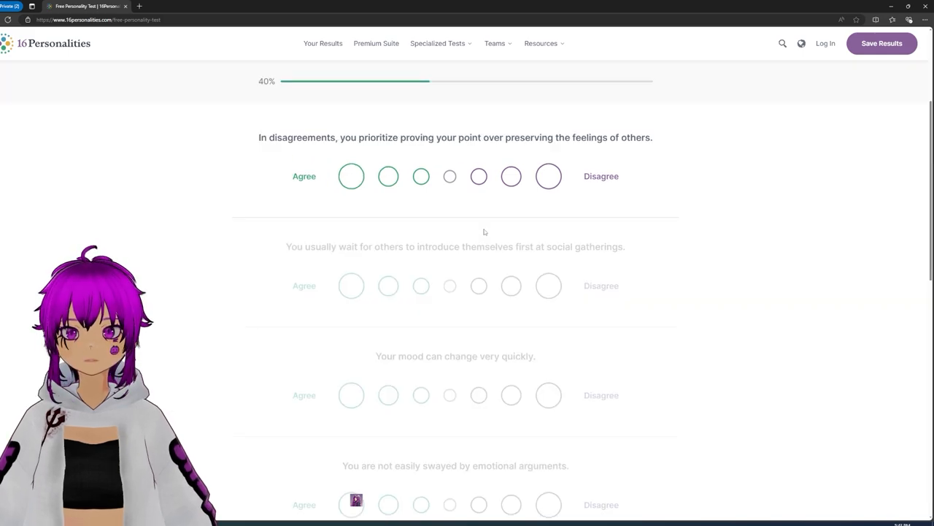
mouse_move(412, 153)
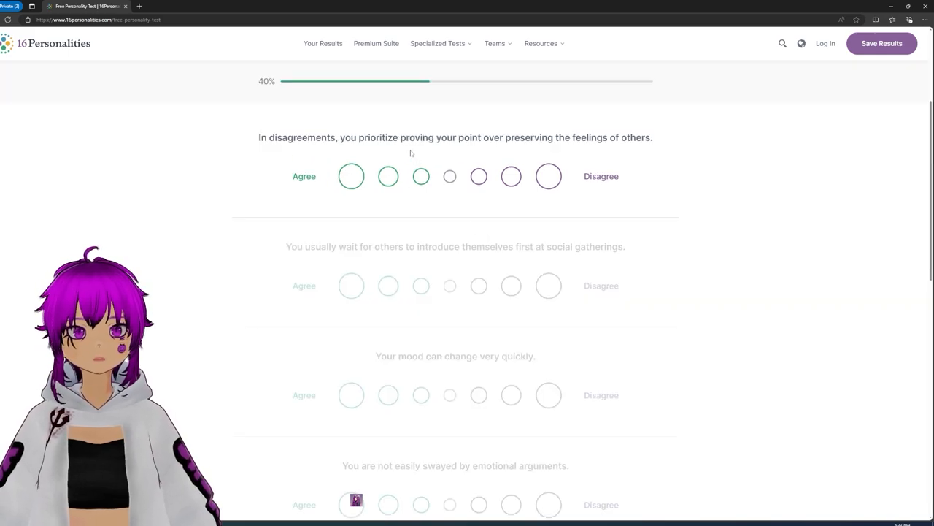
click(421, 175)
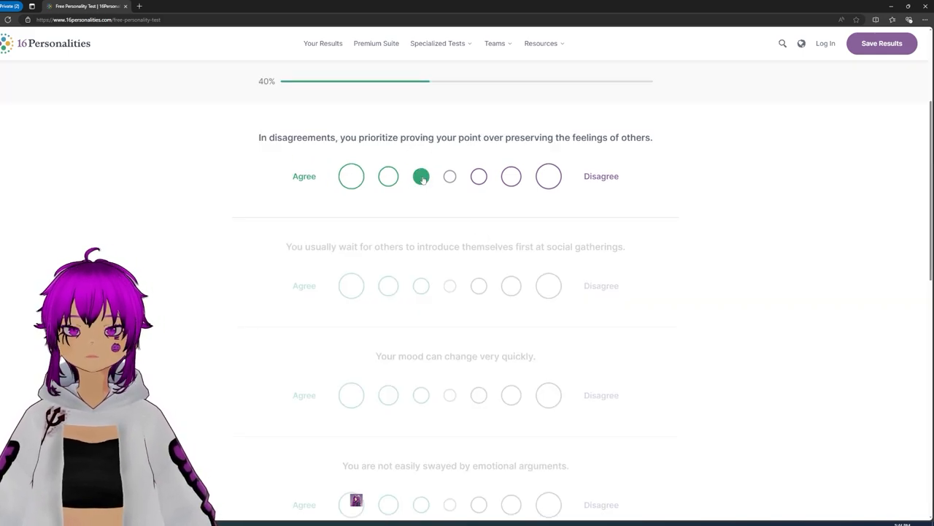
click(420, 175)
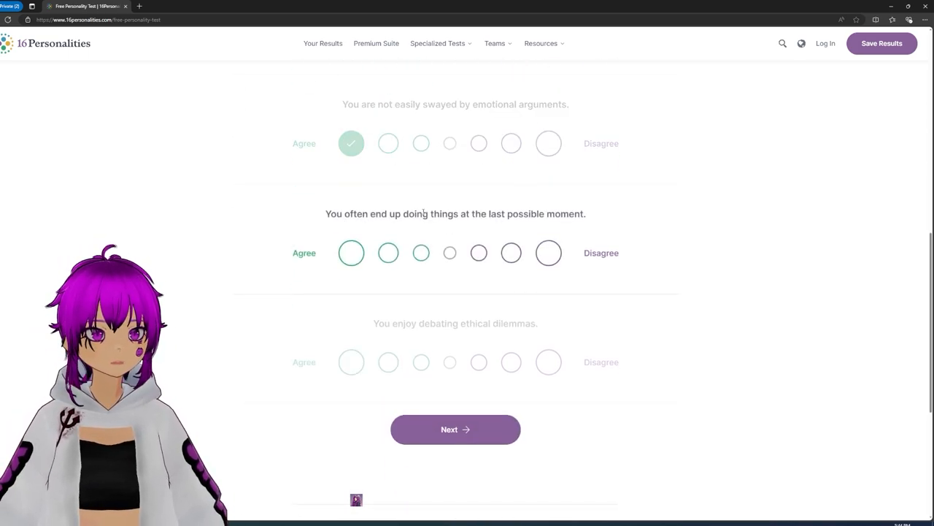
click(549, 252)
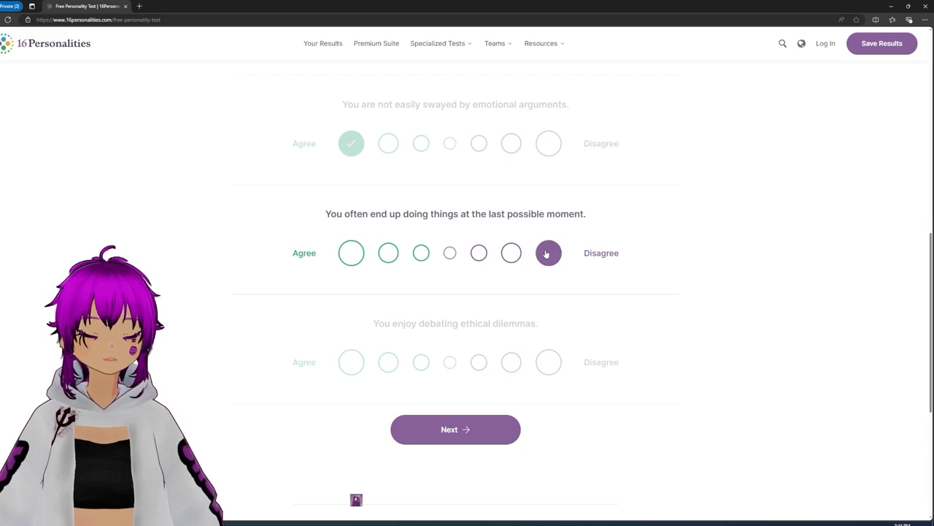
click(549, 253)
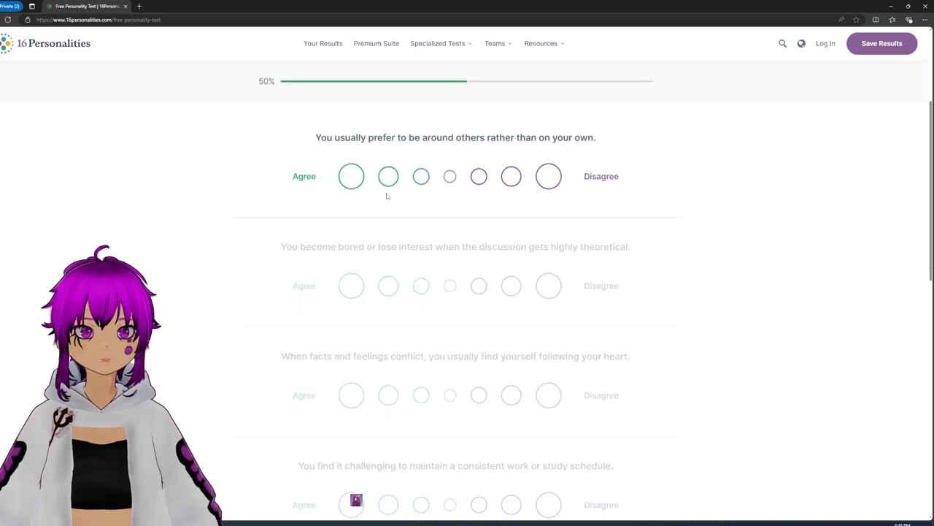
Slightly disagree on preferring company and theory; answer heart statement; moderately agree on choices and liveliness.
click(479, 175)
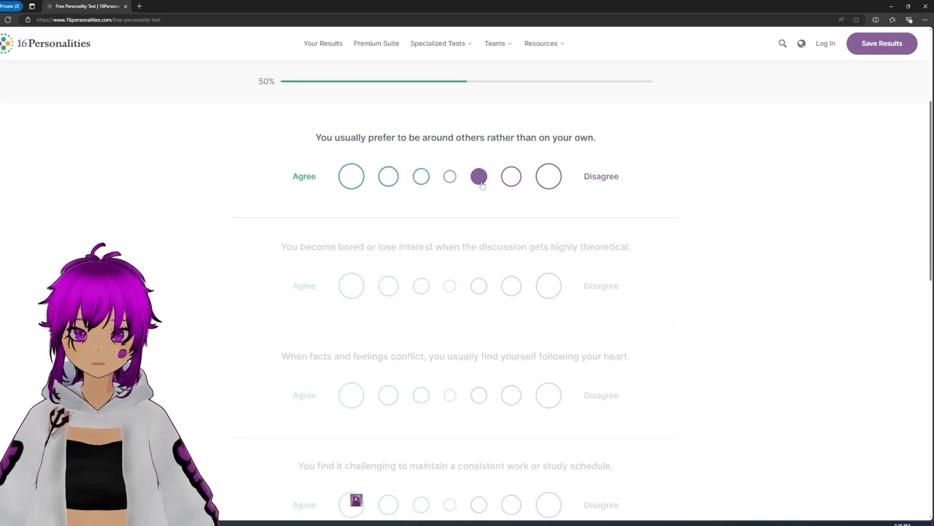
click(479, 175)
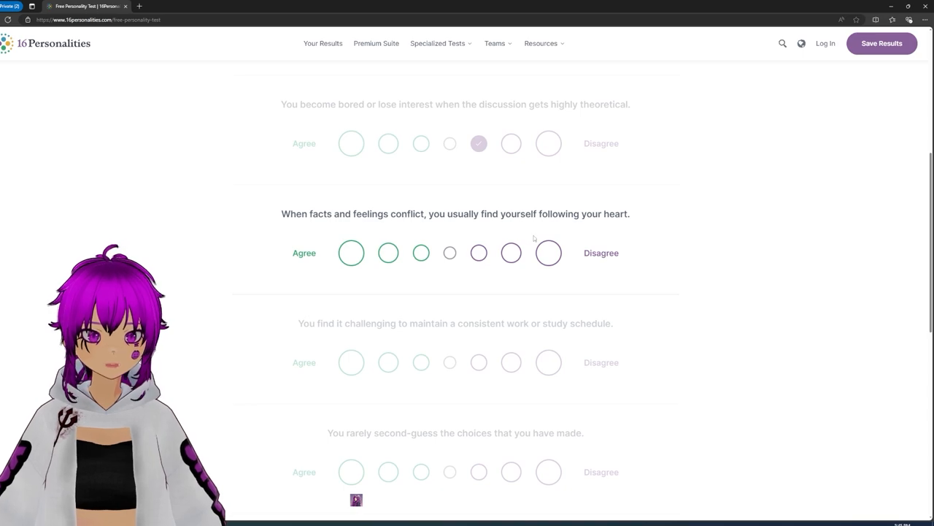
click(549, 252)
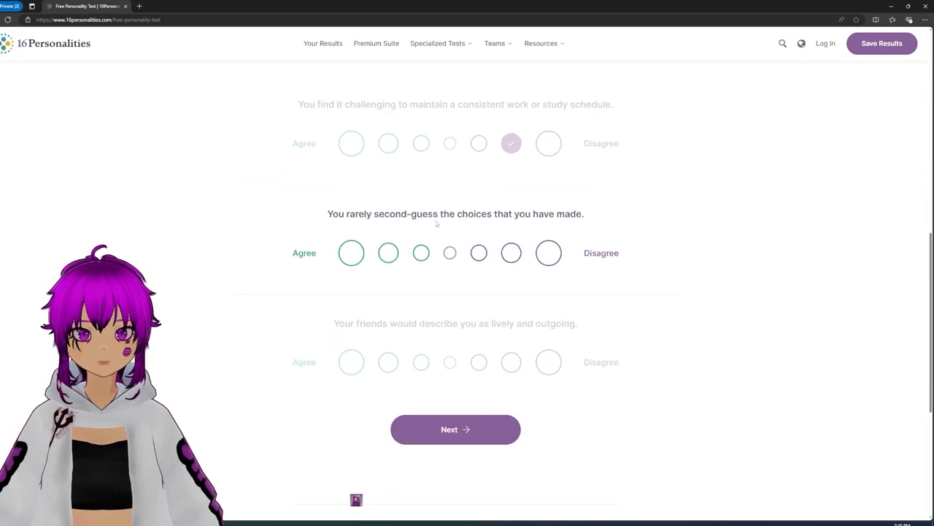
click(389, 253)
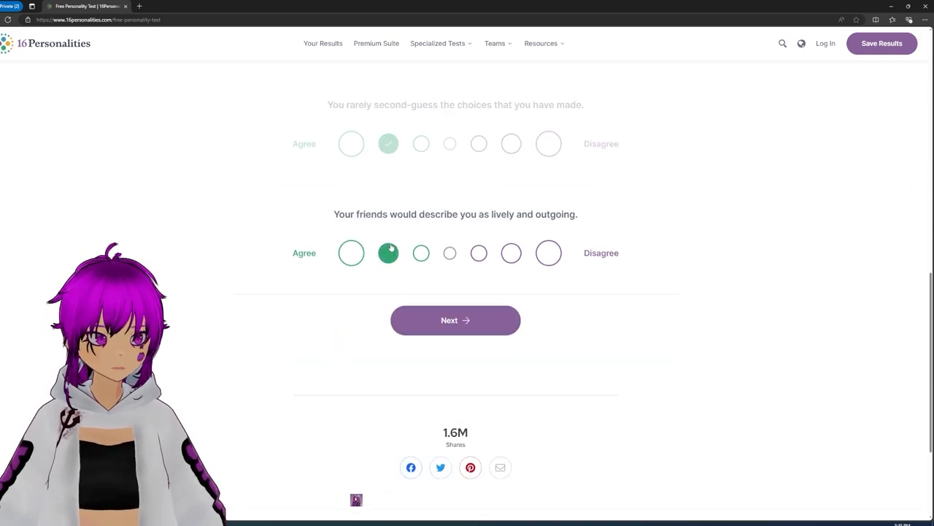
click(389, 252)
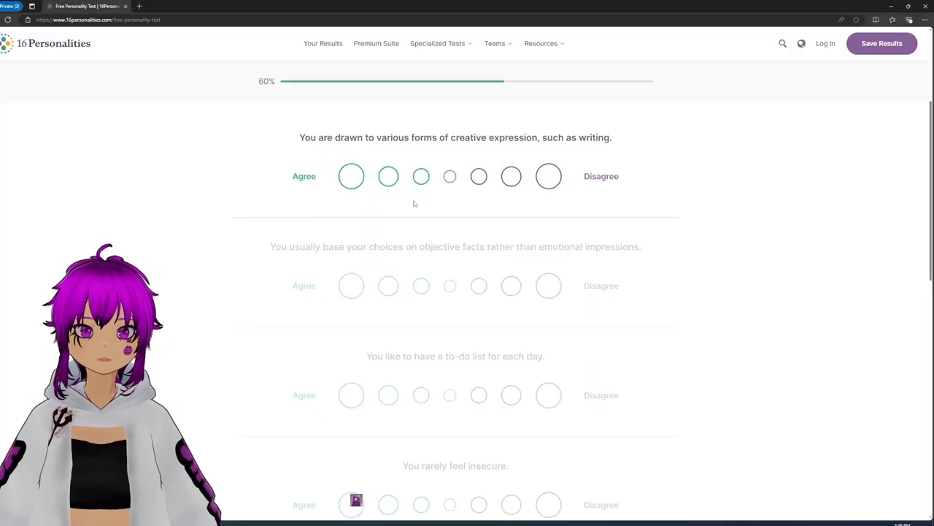
Slightly disagree on creative expression and answer the remaining 60% page statements, including phone calls.
click(479, 175)
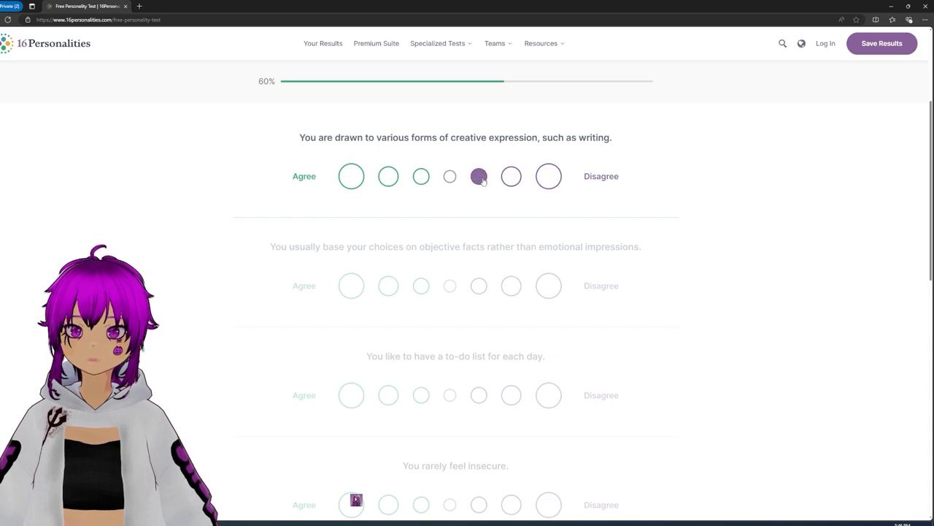
click(478, 175)
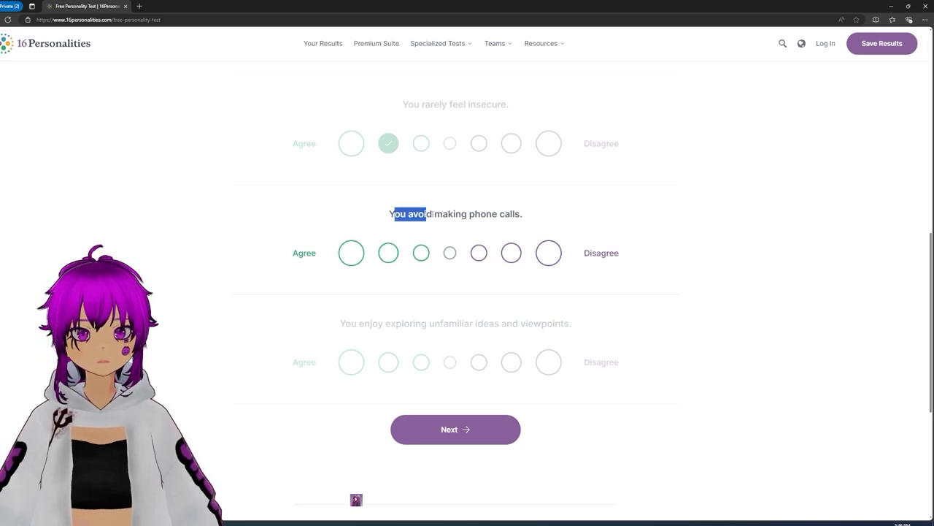
drag(426, 213, 524, 213)
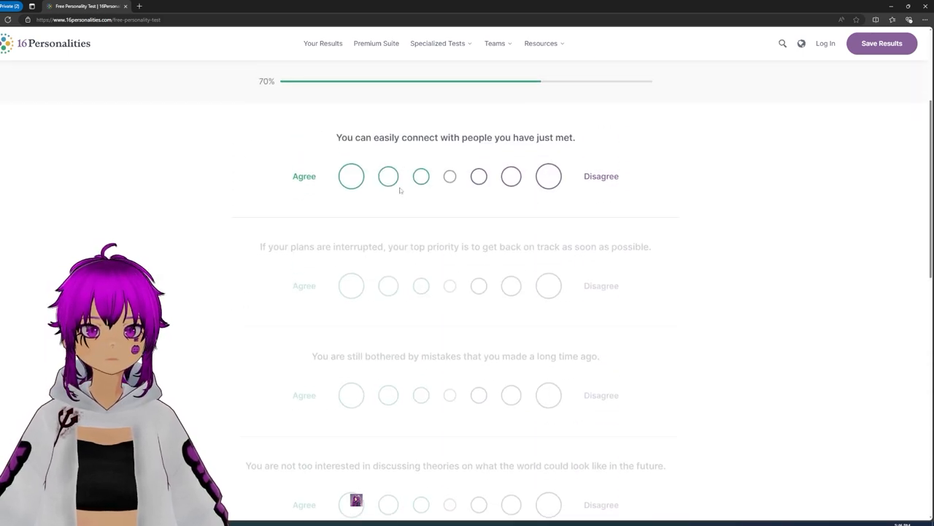
Moderately agree on connecting with people; moderately disagree on plans, old mistakes and future theories.
click(389, 176)
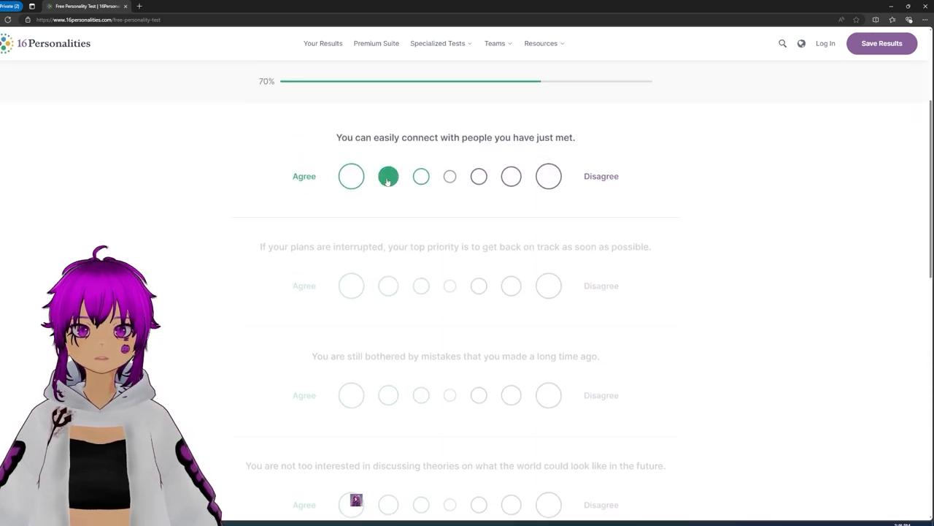
click(389, 175)
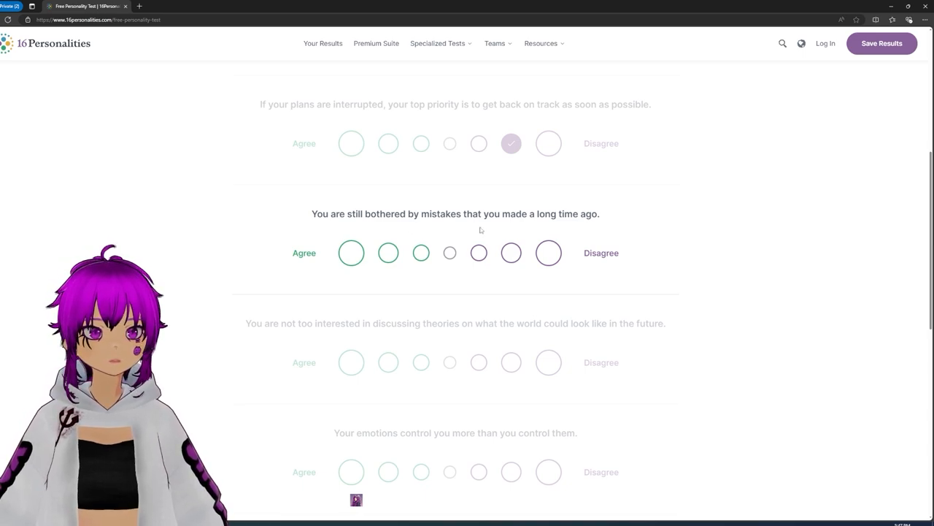
click(511, 253)
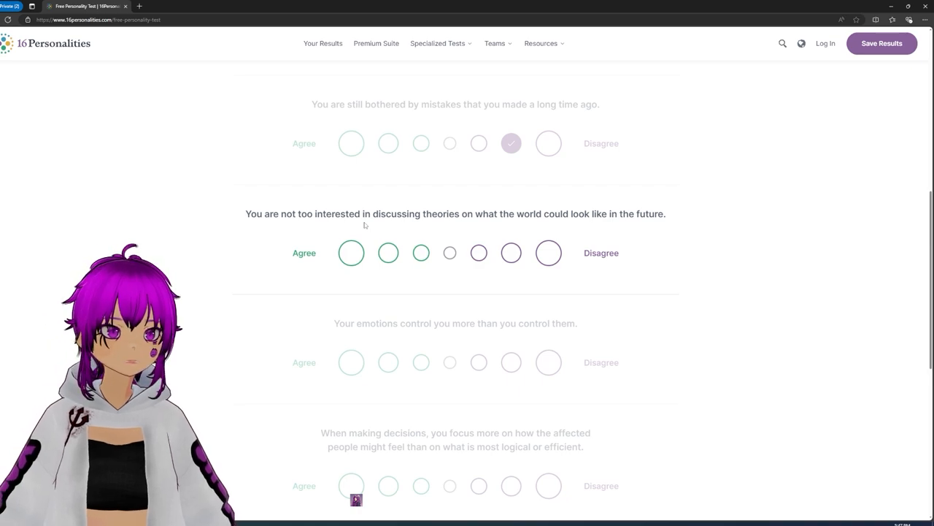
click(511, 253)
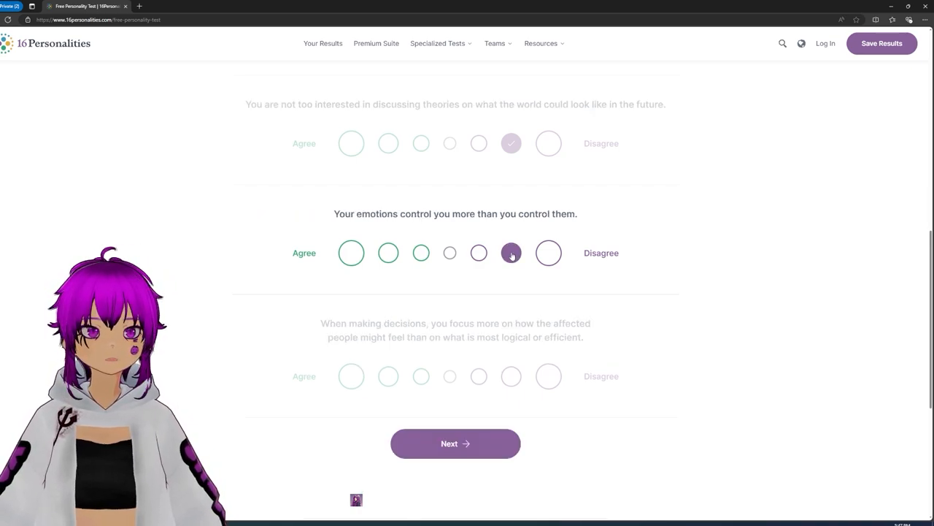
Set the emotions-controlling-you answer to strongly disagree and submit the 70% page.
click(549, 252)
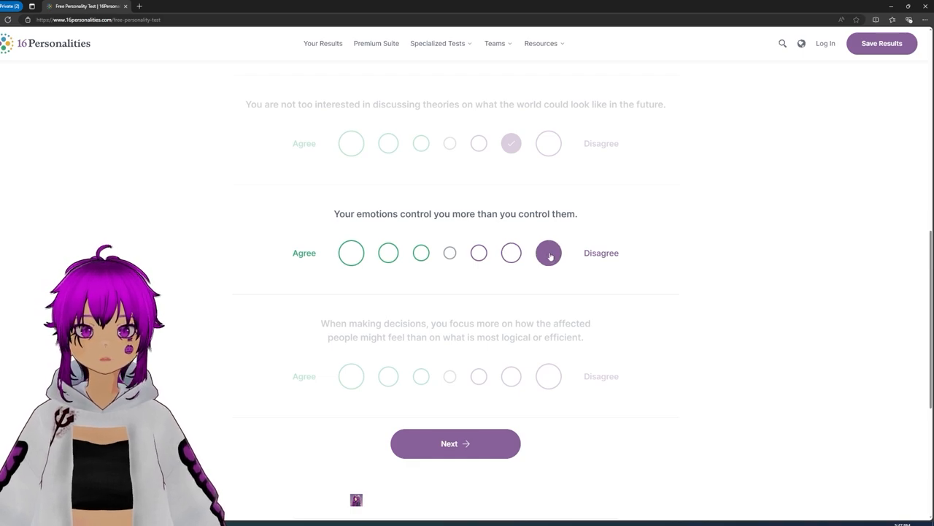
click(549, 252)
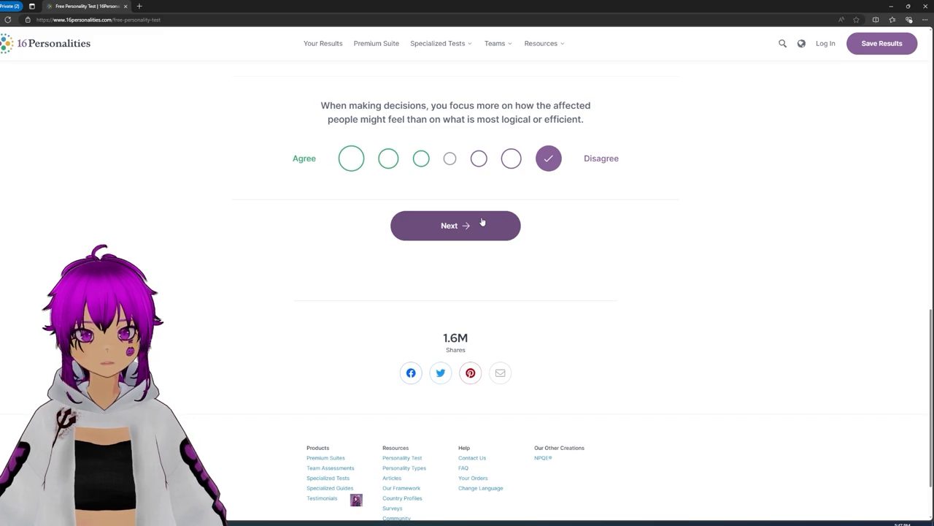
click(456, 225)
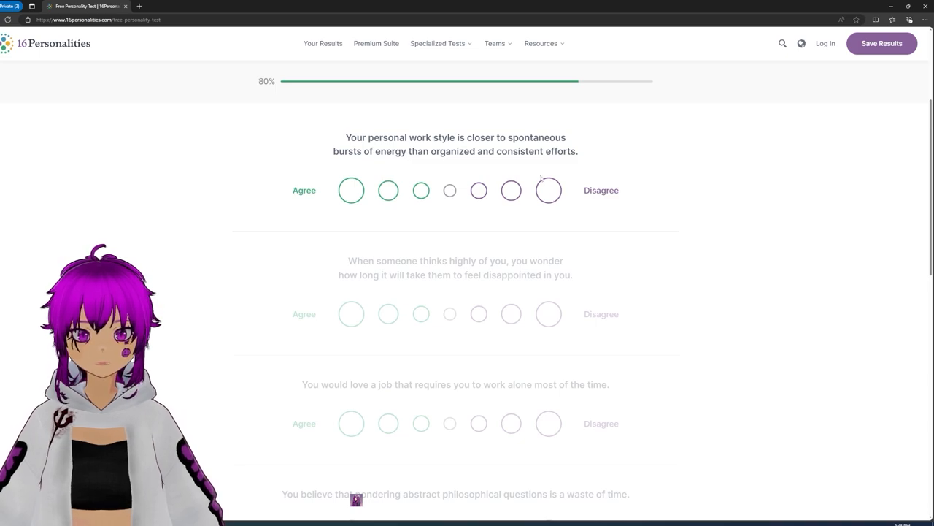
Strongly disagree on energy bursts, disagree on disappointing admirers, and answer the working-alone statement.
drag(537, 137, 363, 150)
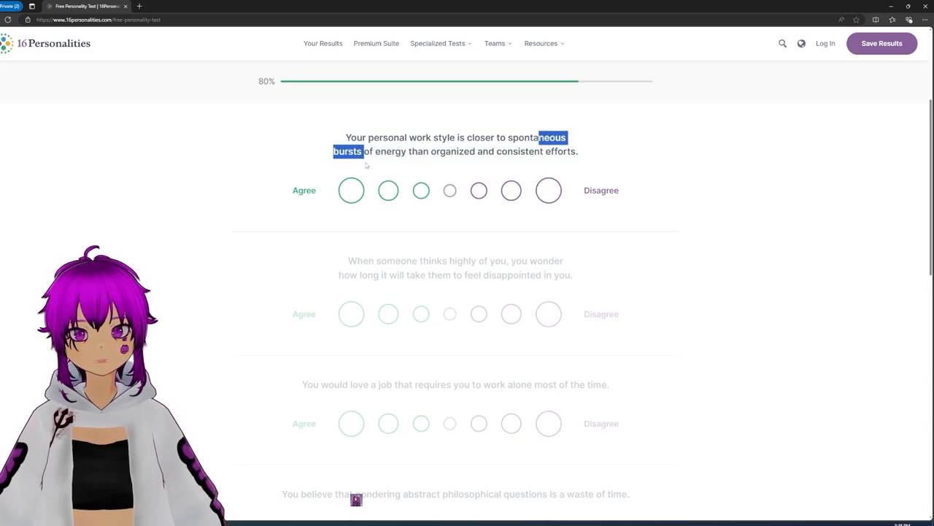
drag(365, 150, 411, 150)
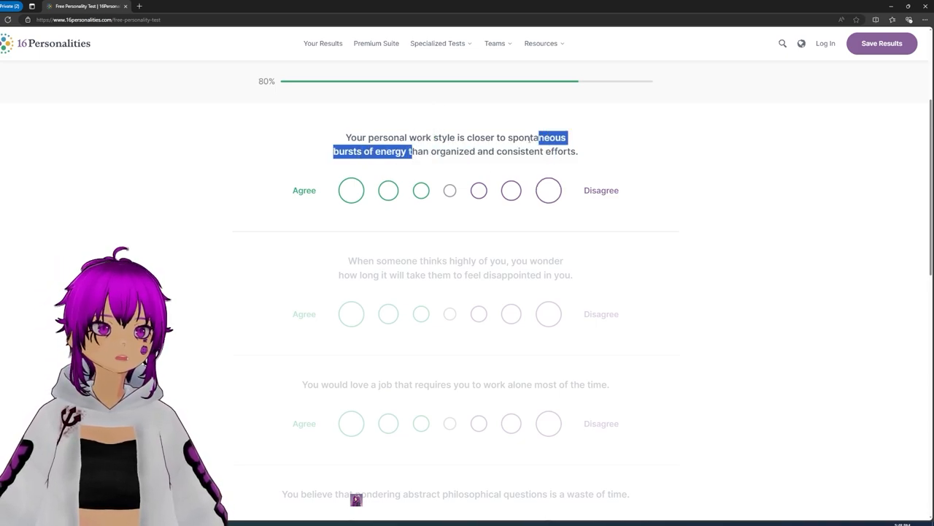
click(549, 190)
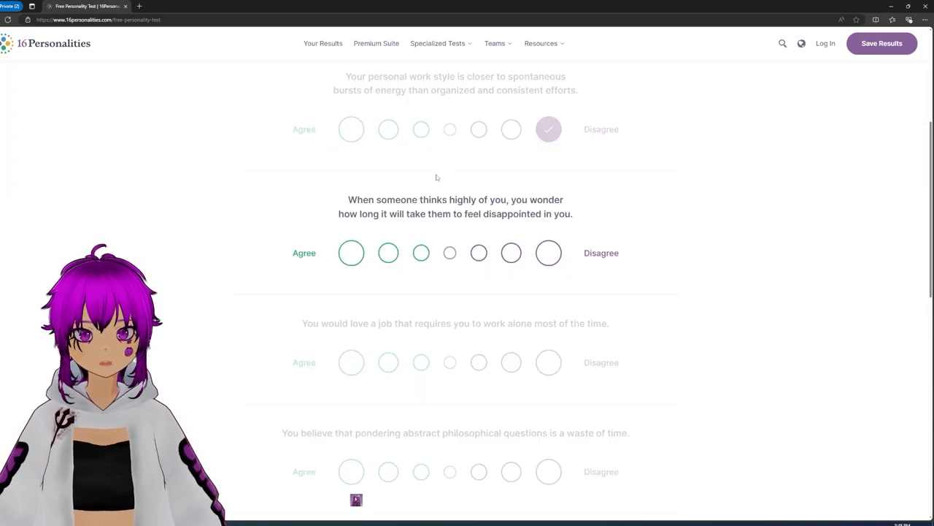
click(549, 252)
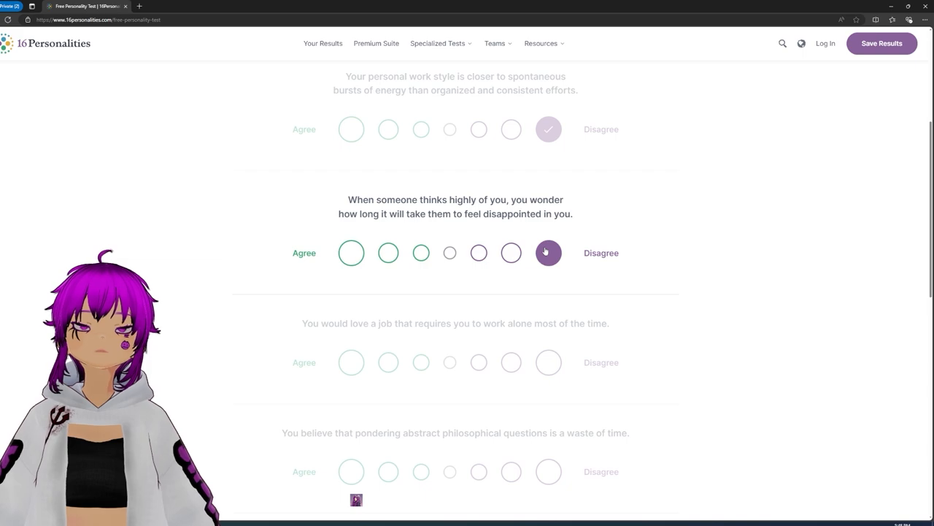
click(549, 252)
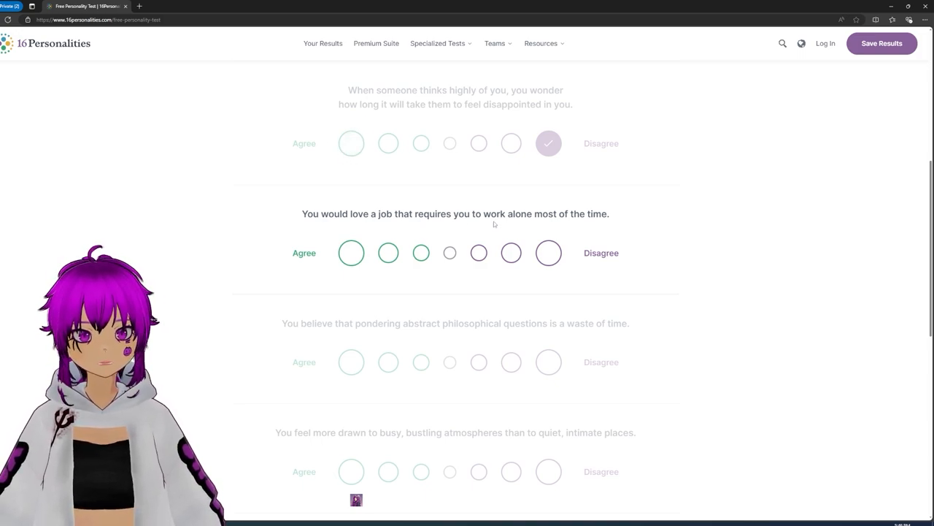
click(388, 252)
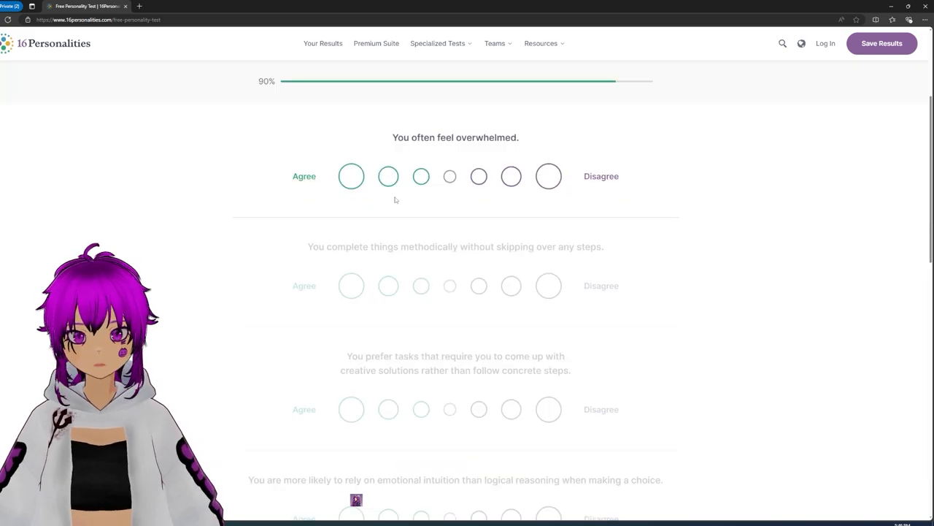
Disagree on feeling overwhelmed, mildly agree on methodical work, strongly agree things will work out.
click(549, 175)
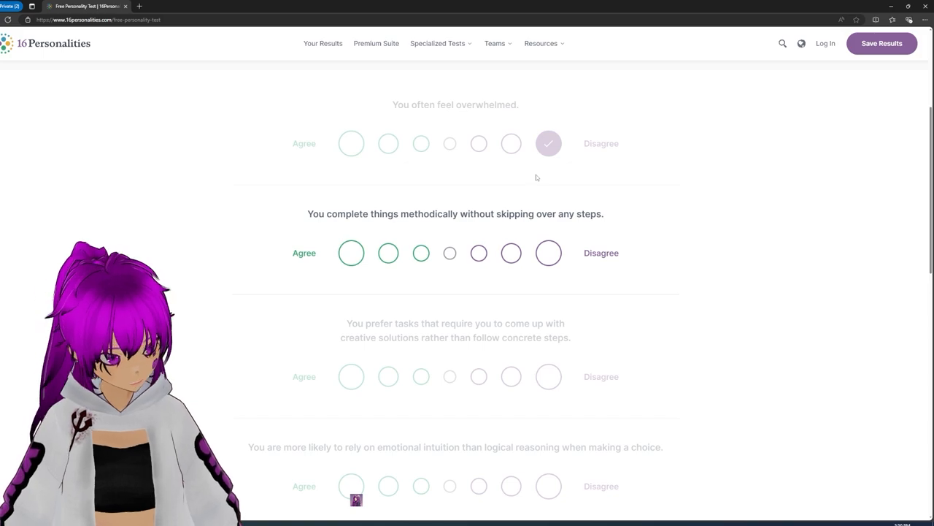
click(421, 253)
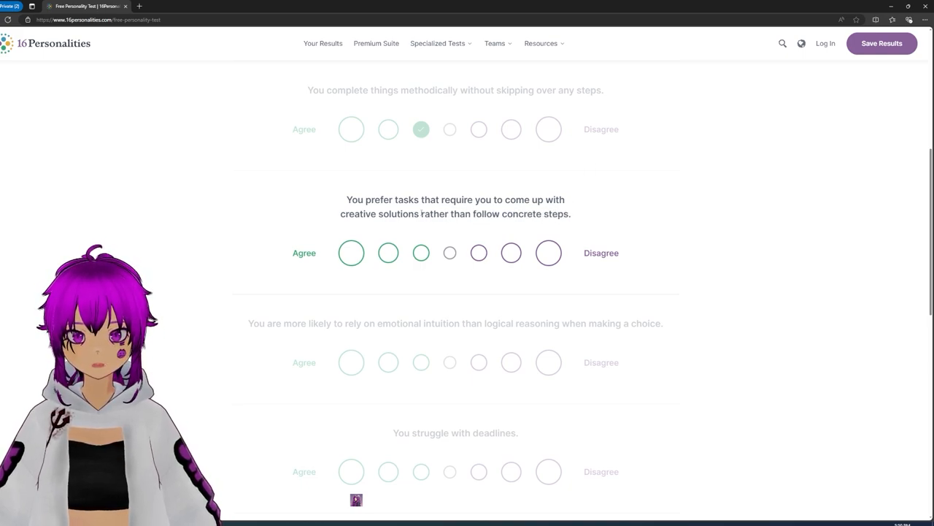
drag(403, 198, 422, 213)
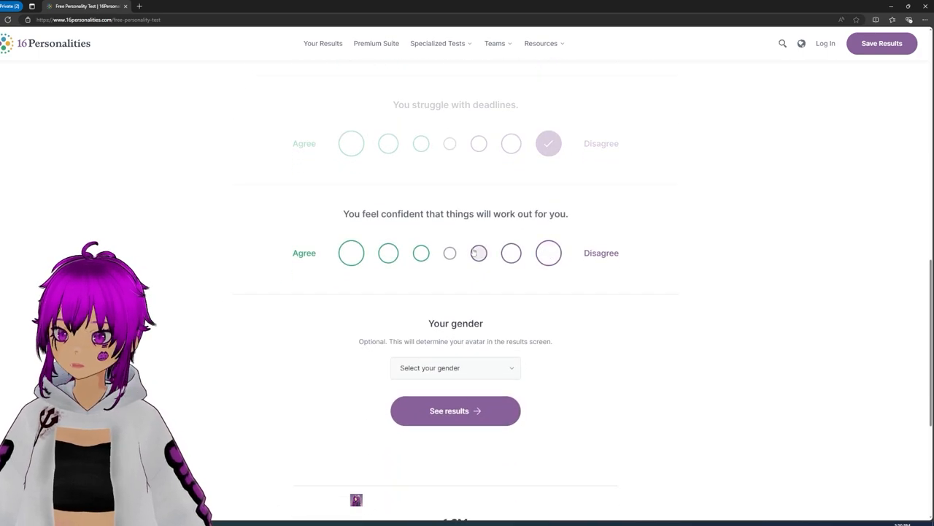
click(479, 253)
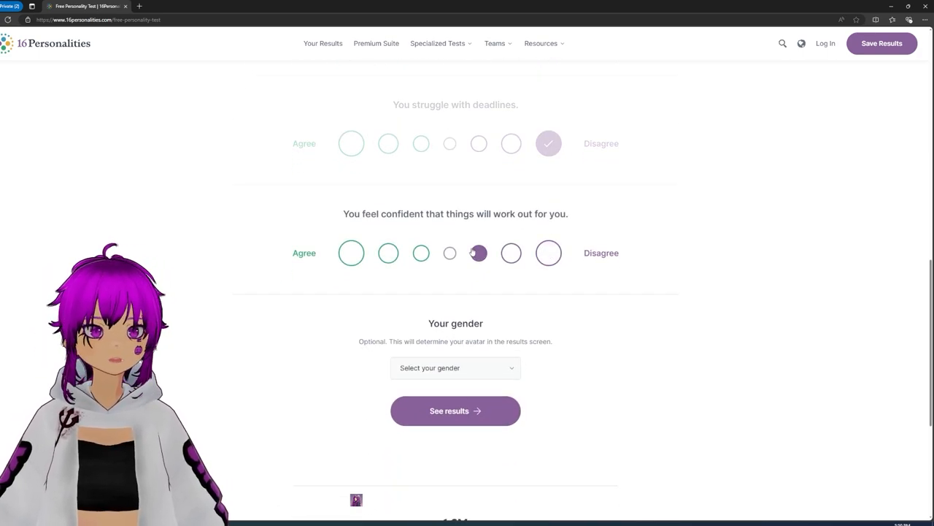
click(350, 253)
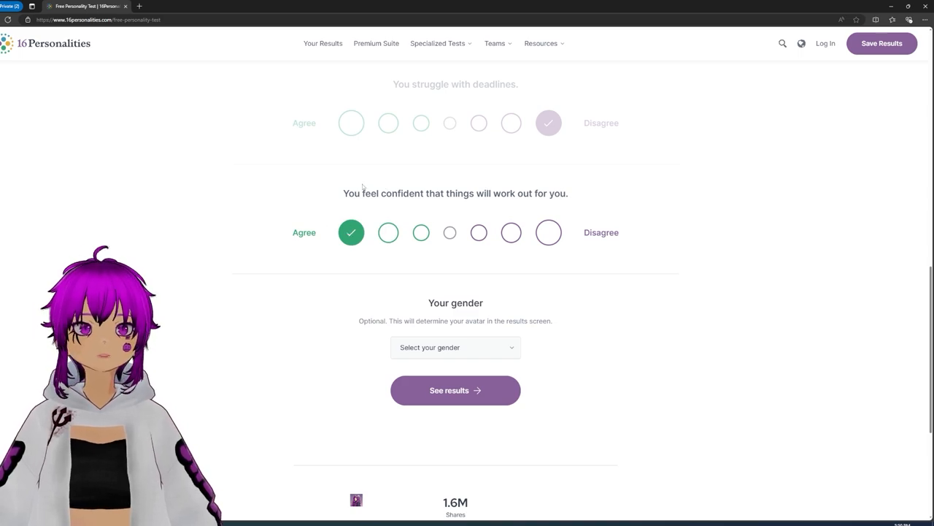
Submit the finished test via See results to reveal the Commander (ENTJ-A) type.
scroll(down, 3)
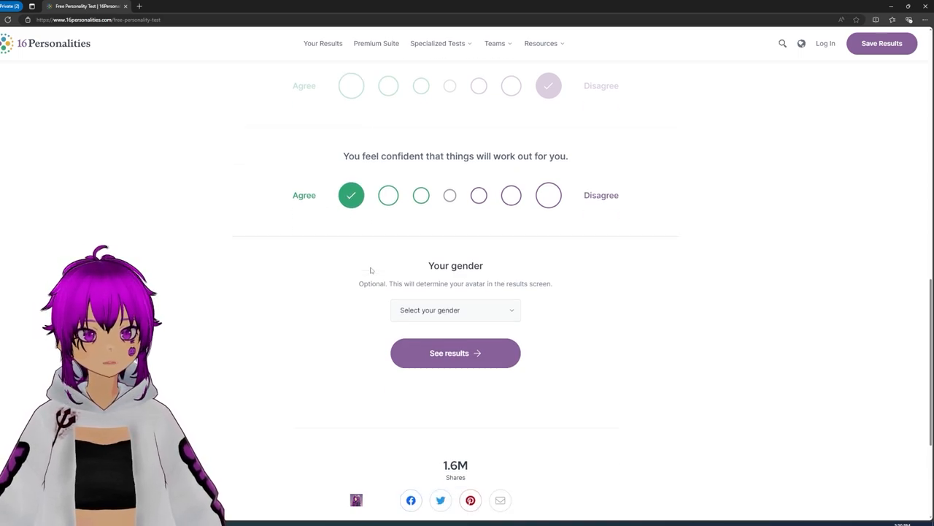
click(456, 352)
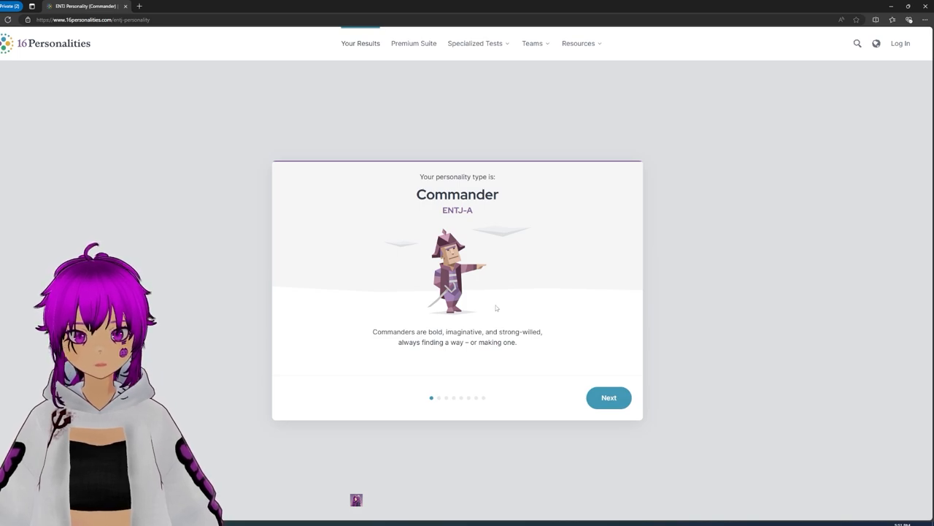
Advance through the trait cards: 51% Extraverted, 59% Intuitive, 92% Thinking, 76% Judging.
click(608, 397)
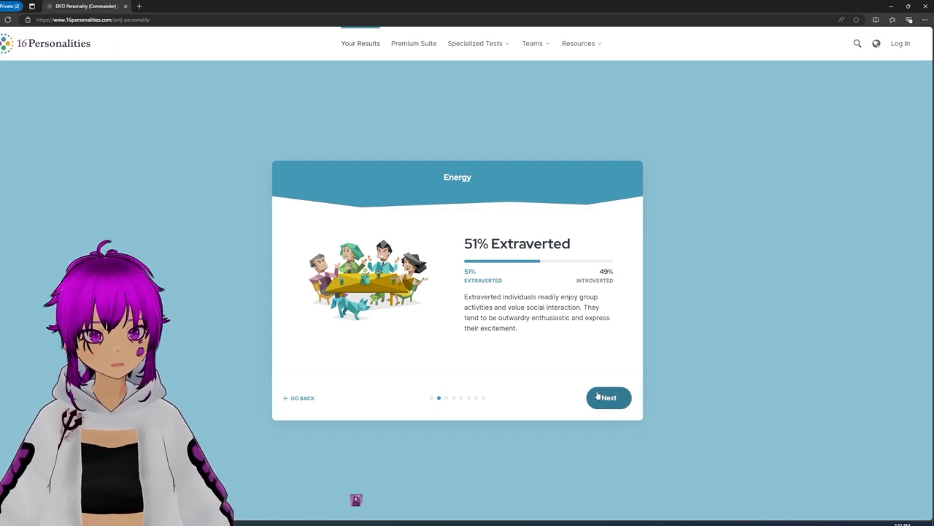
click(608, 397)
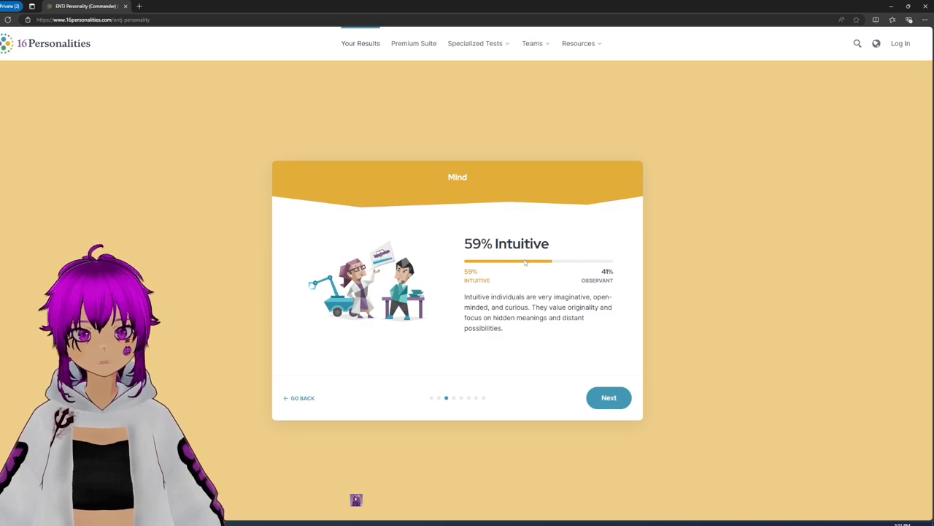
click(609, 398)
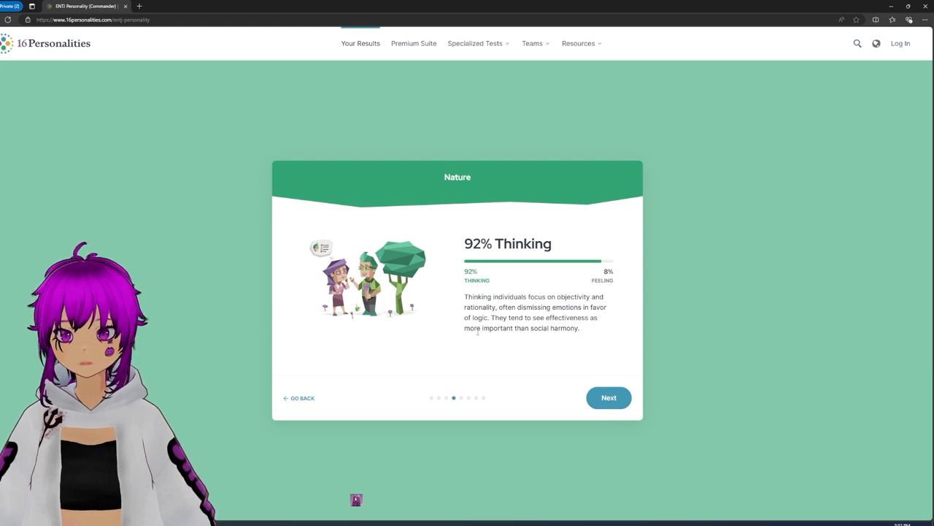
click(608, 398)
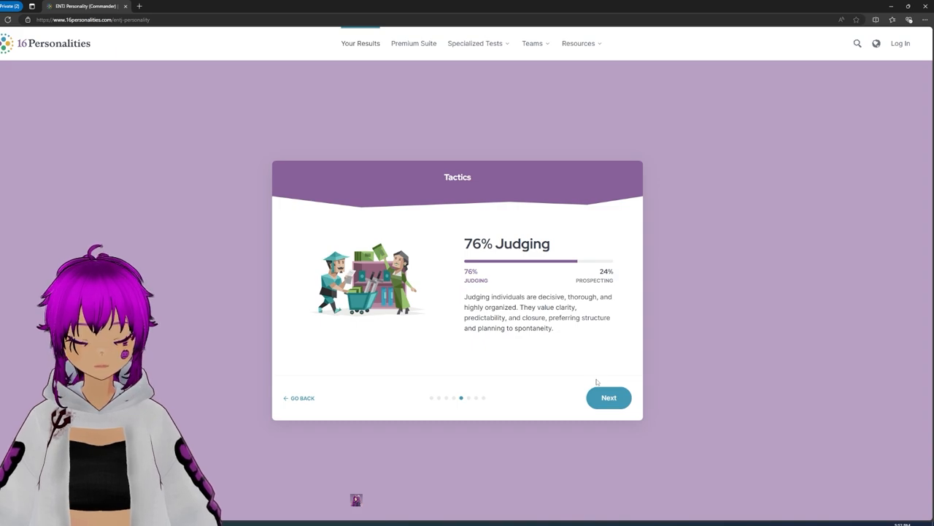
click(609, 397)
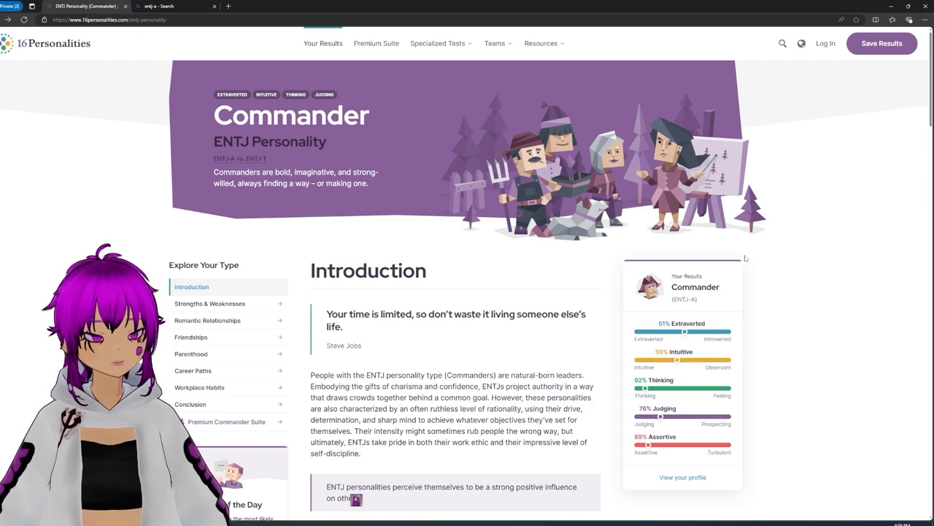
mouse_move(713, 281)
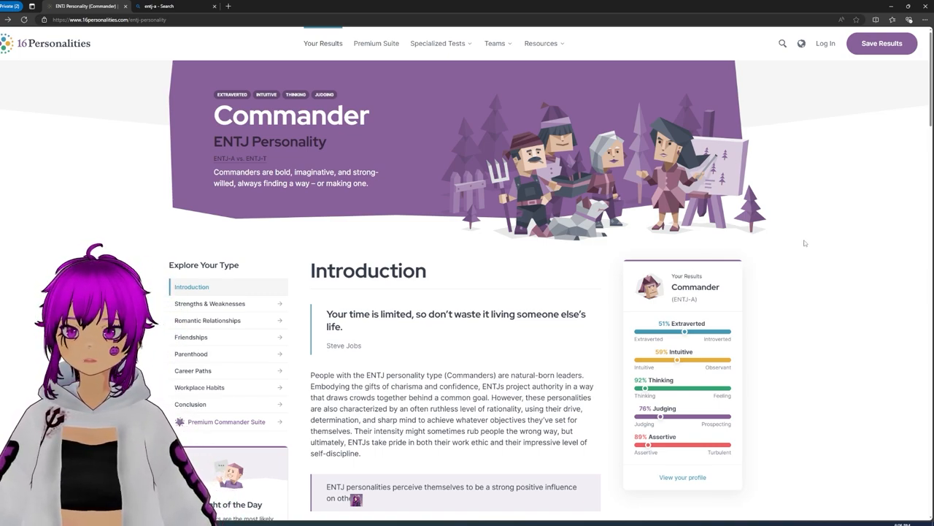
scroll(down, 3)
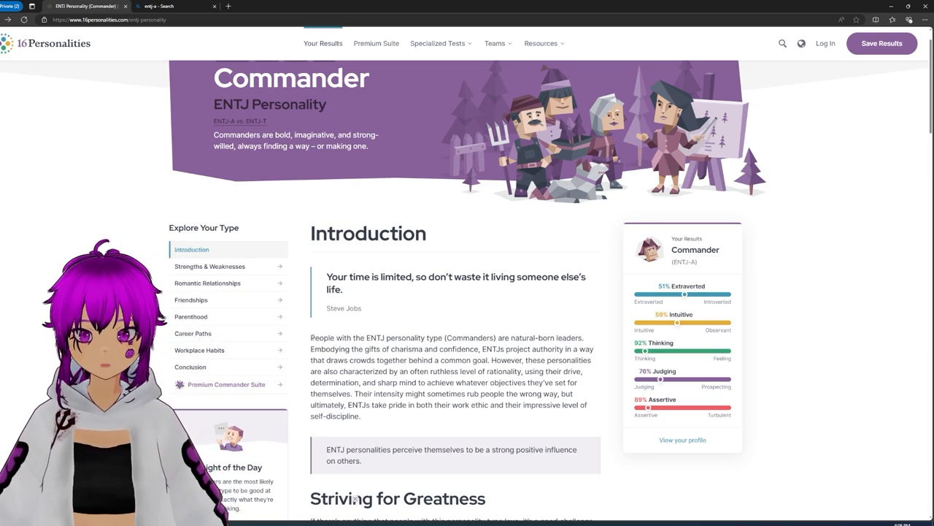
scroll(down, 3)
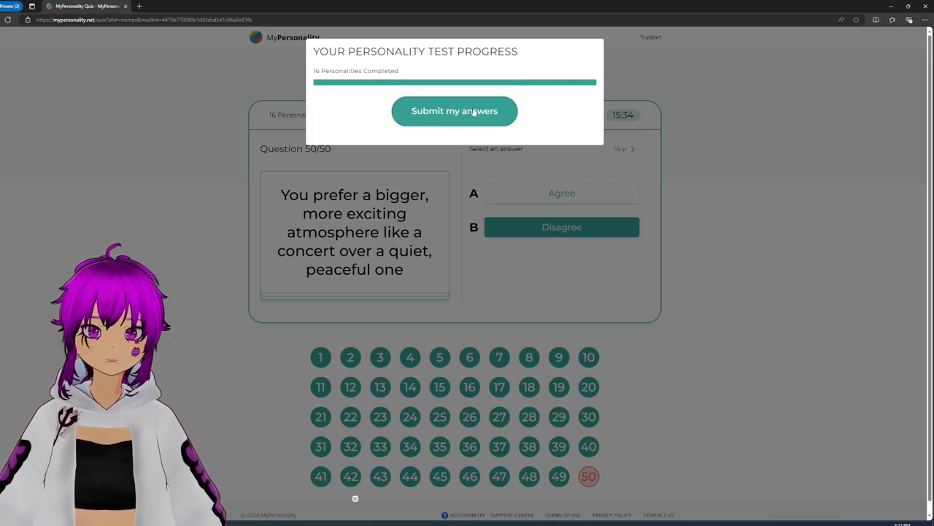
Submit the 50 answers, choose Save My Results, and review the BlossomUp pricing page.
click(454, 111)
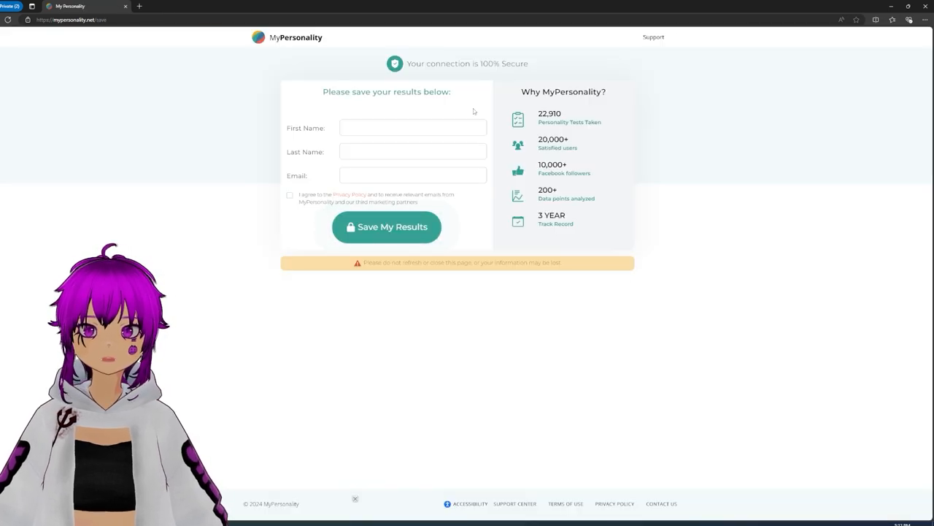
click(385, 227)
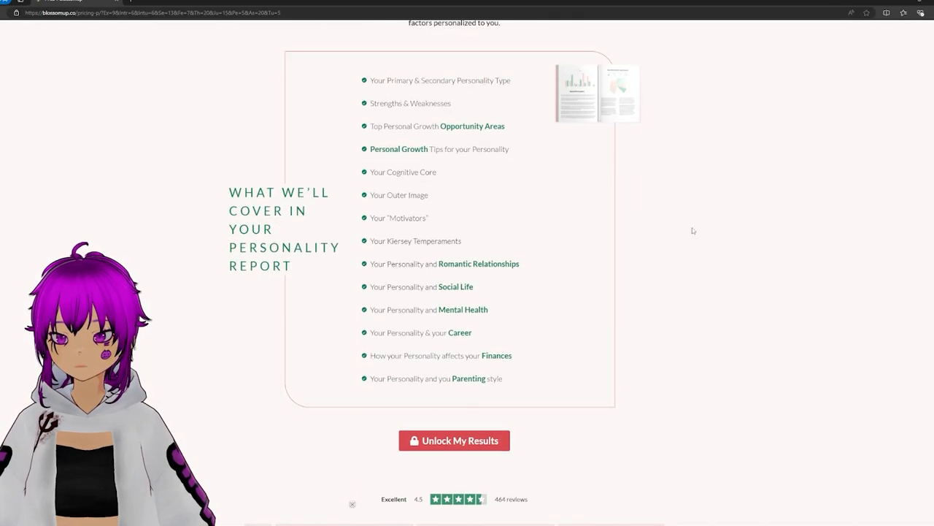
scroll(down, 3)
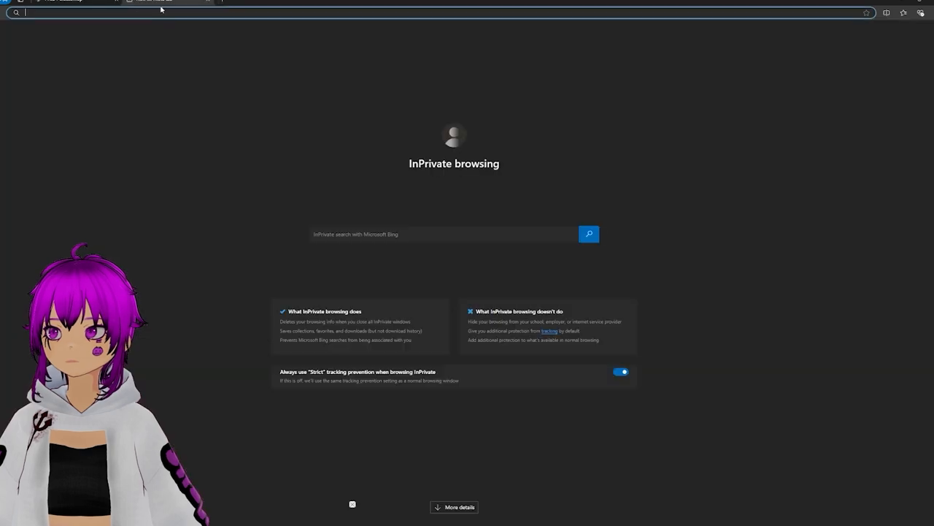
Enter the query 'free personality quiz no payment needed' in the InPrivate address bar.
text(free personality)
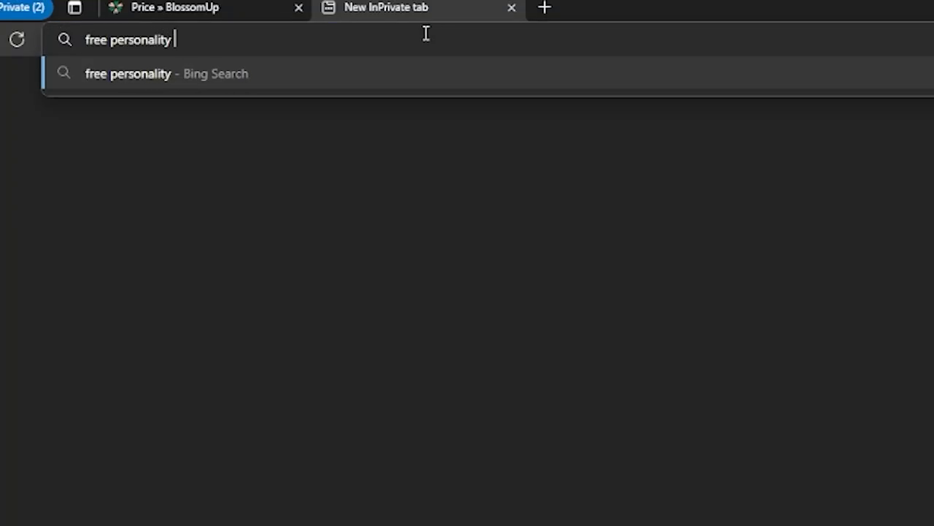
text(quiz no)
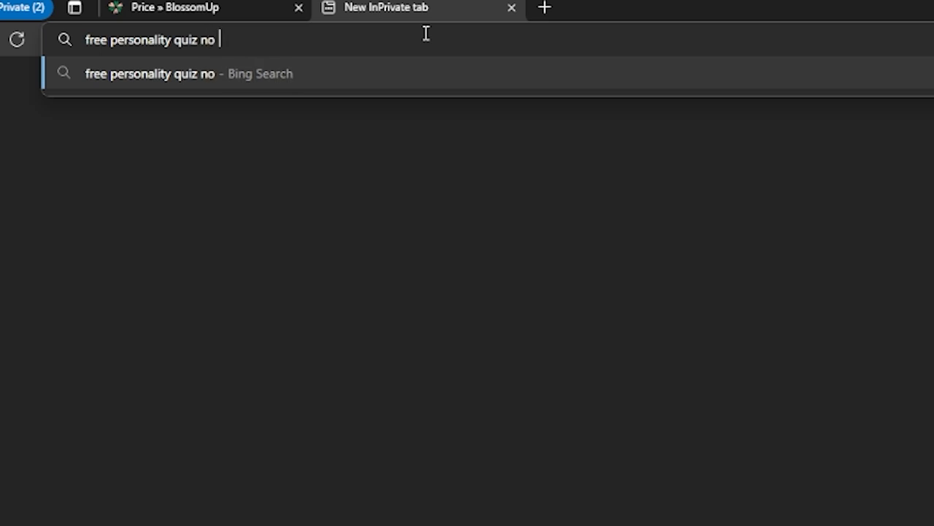
text(payment neede)
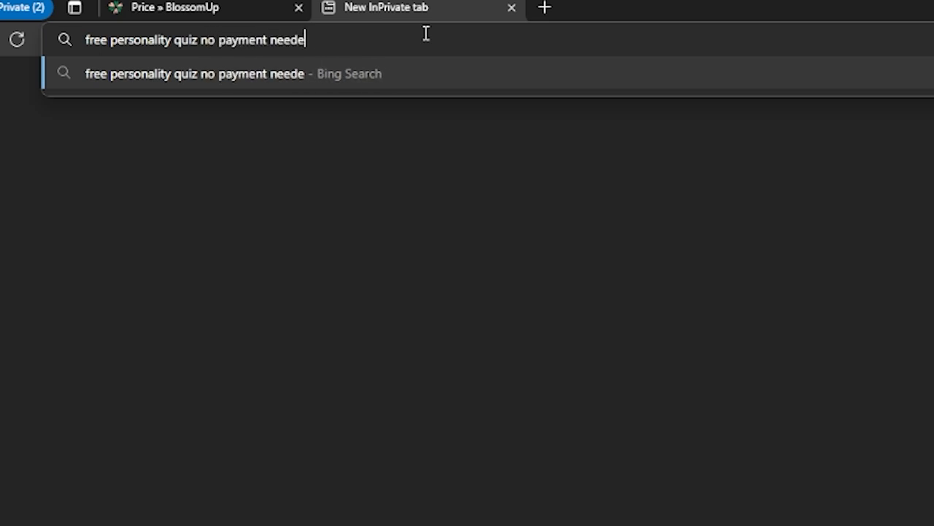